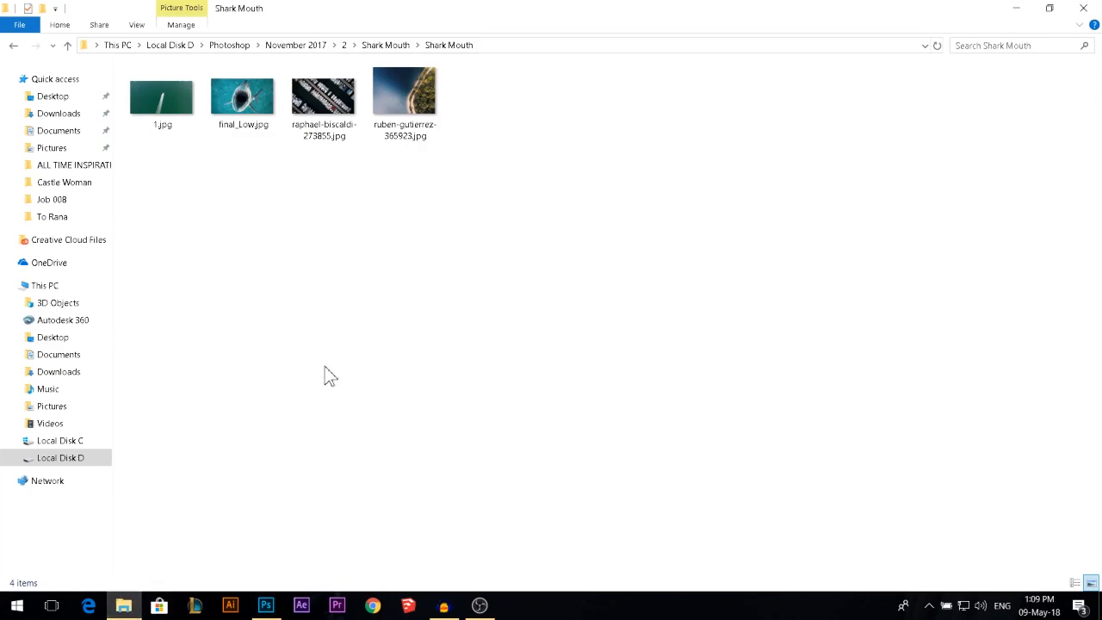
Hand the aerial lake JPG from the Shark Mouth folder to Photoshop and open it
left_click_drag(405, 93, 378, 193)
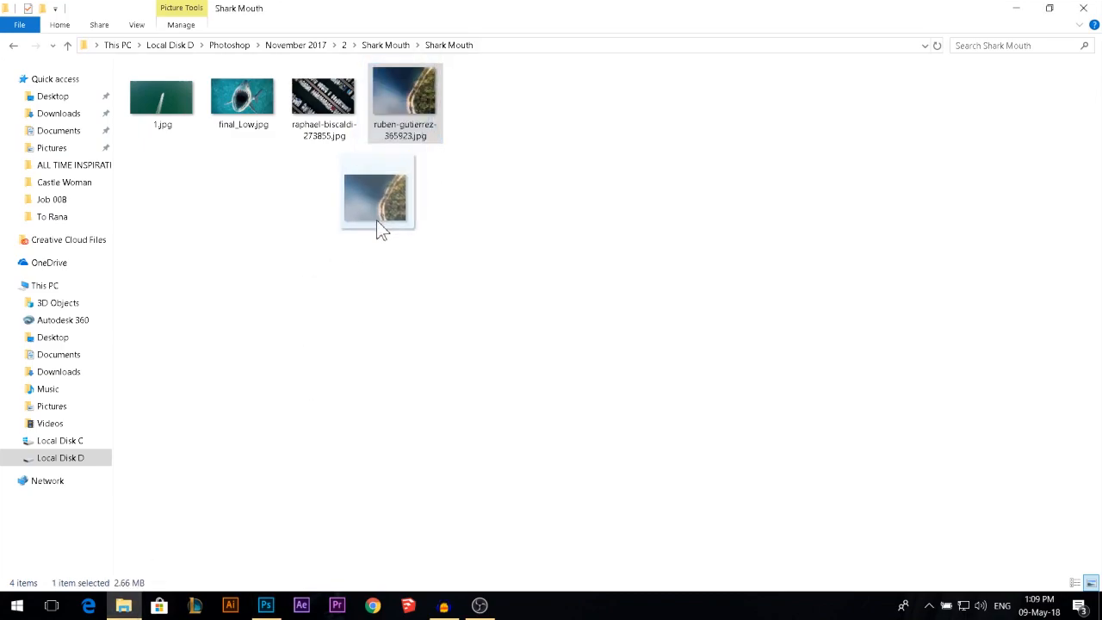
left_click(264, 606)
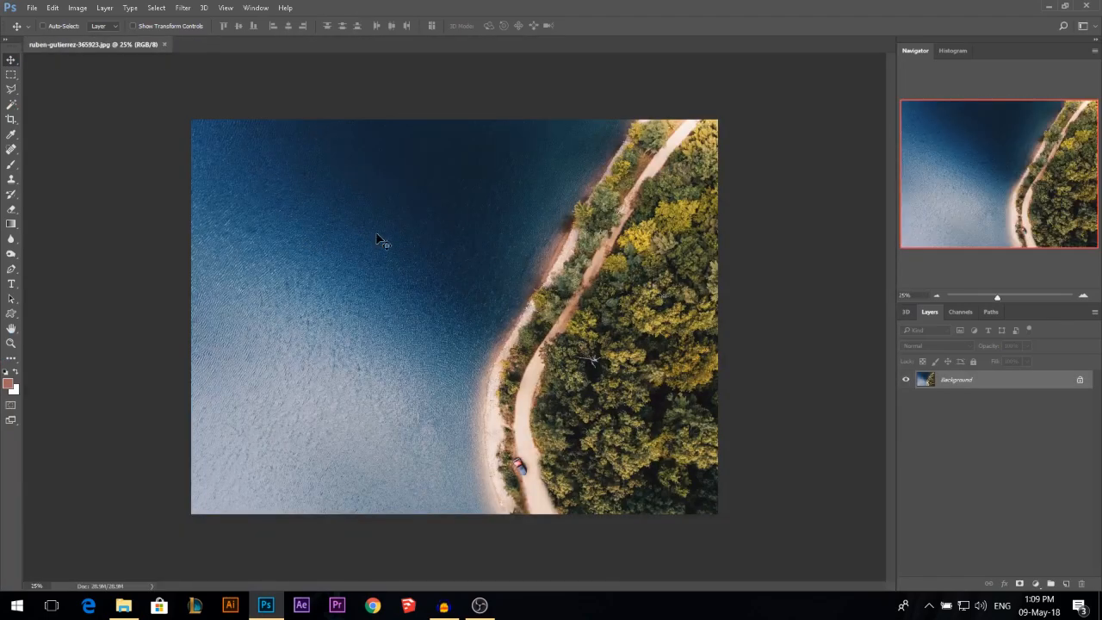
Resize the lake photo to 2366 by 1775 pixels via Image Size with proportions linked
left_click(76, 7)
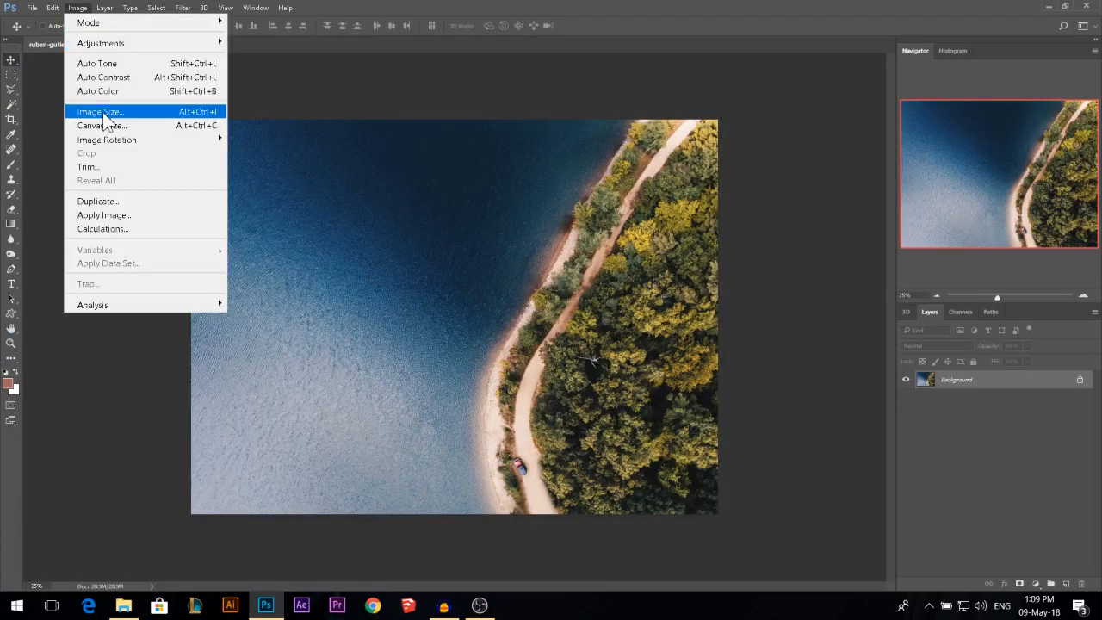
left_click(97, 110)
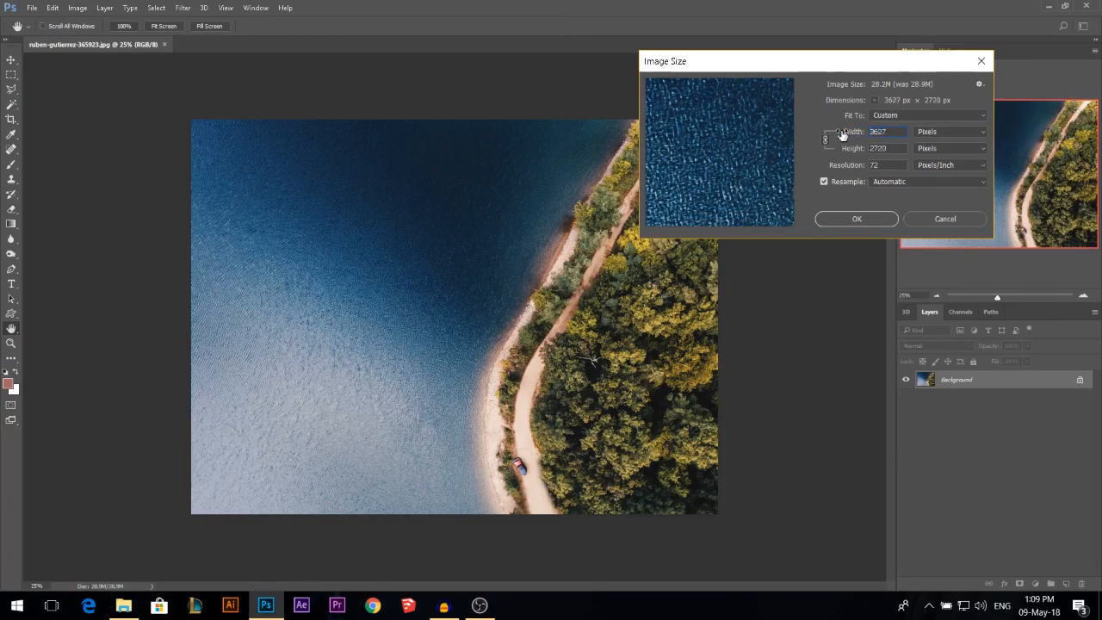
type("2366")
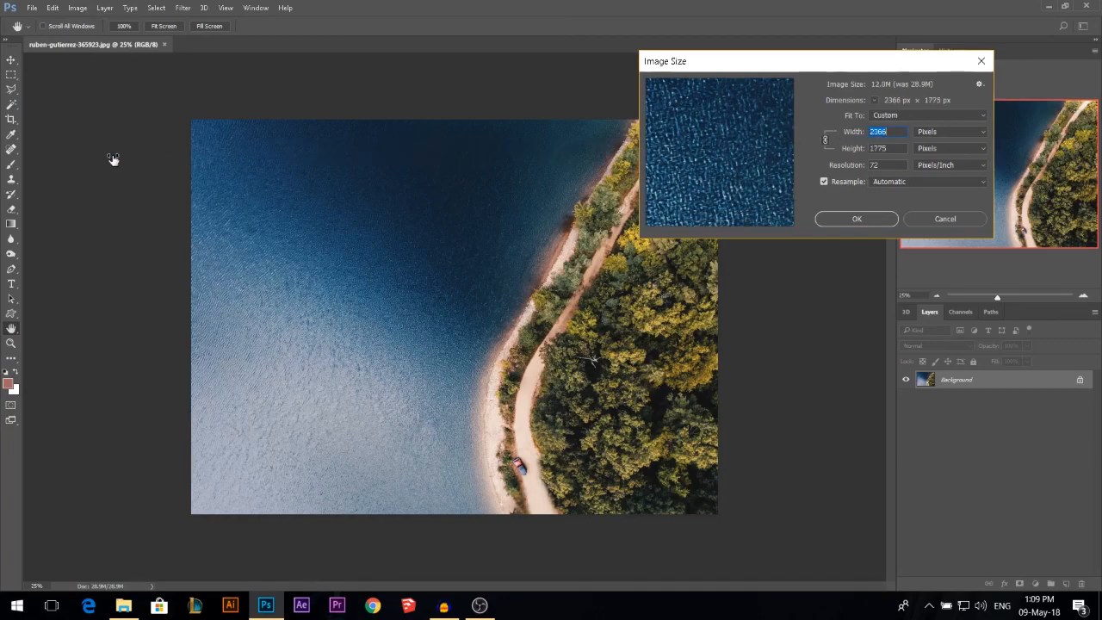
left_click(856, 217)
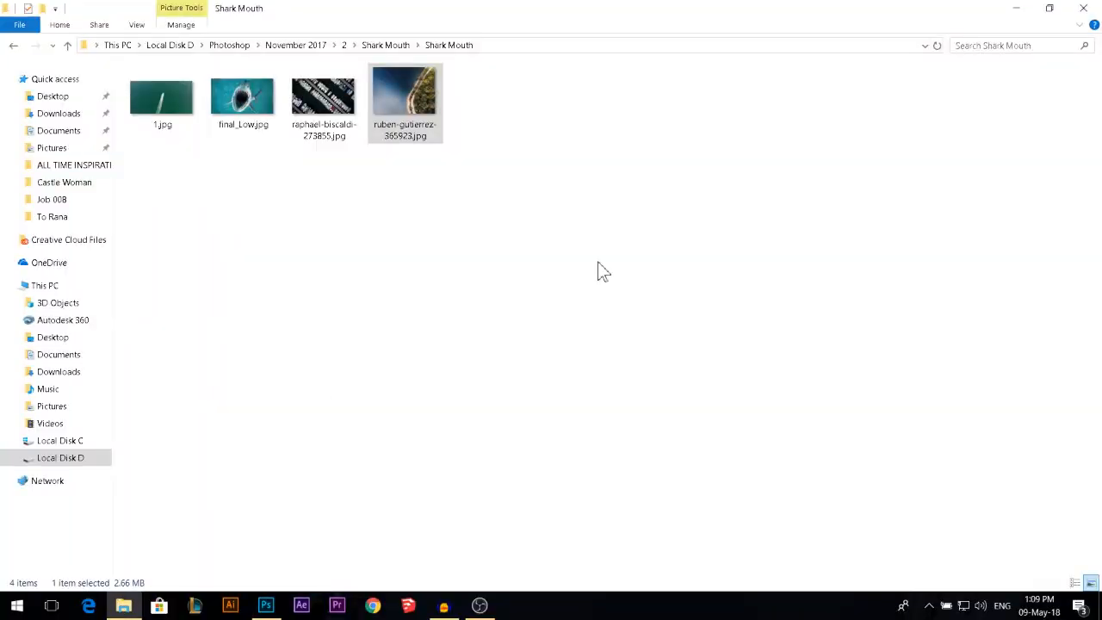
Place final_Low.jpg as a masked shark layer above the lake photo
double_click(405, 94)
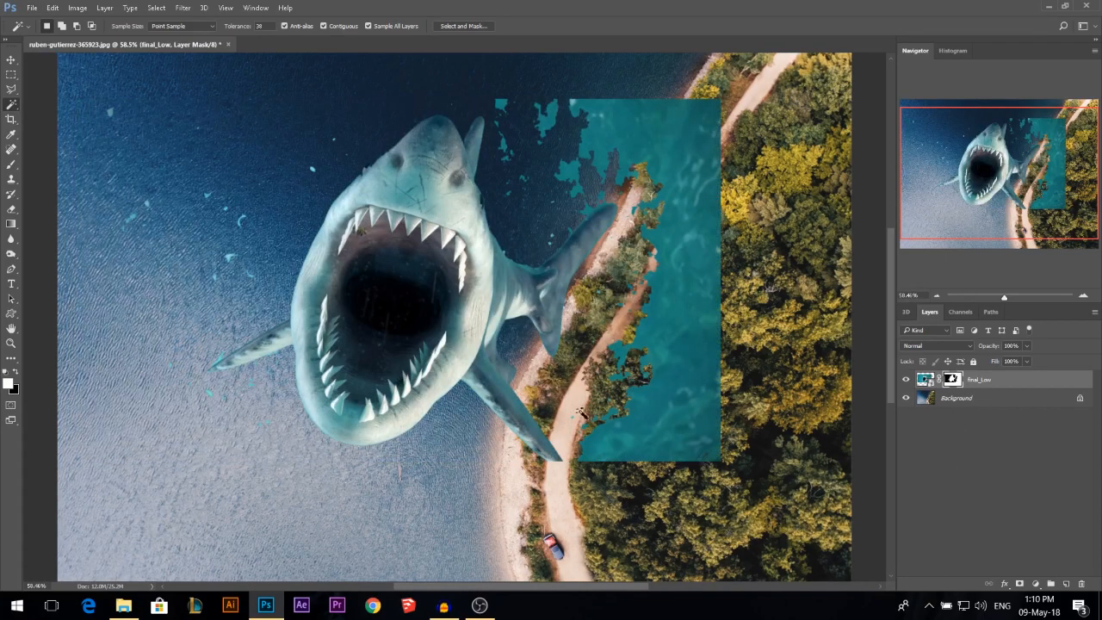
mouse_move(489, 158)
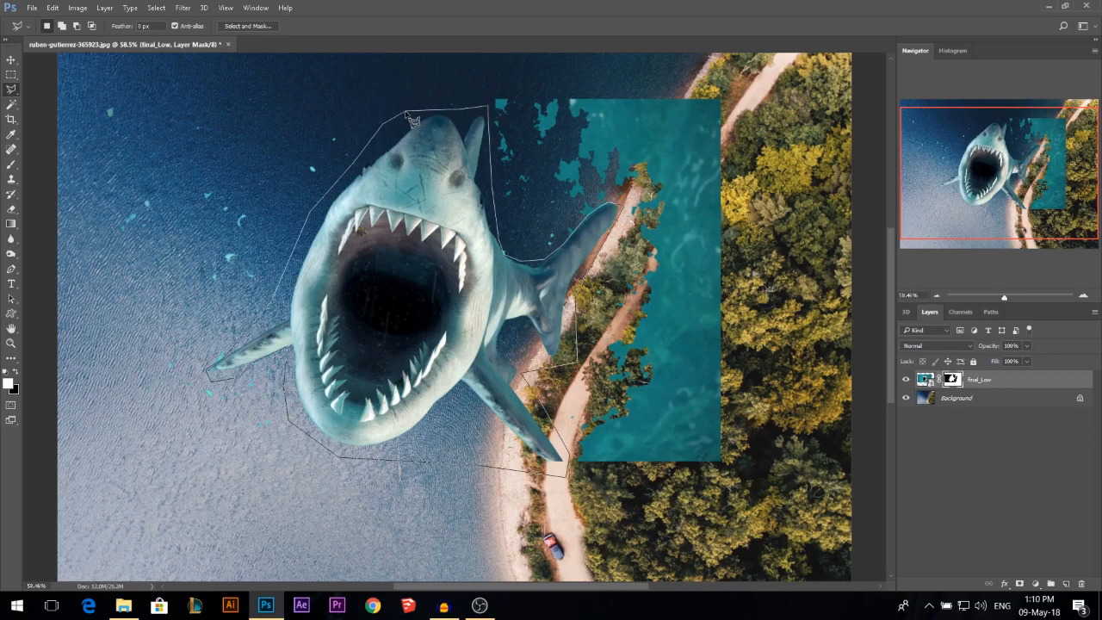
Close the lasso around the shark, mask away the teal background, and deselect
left_click(413, 117)
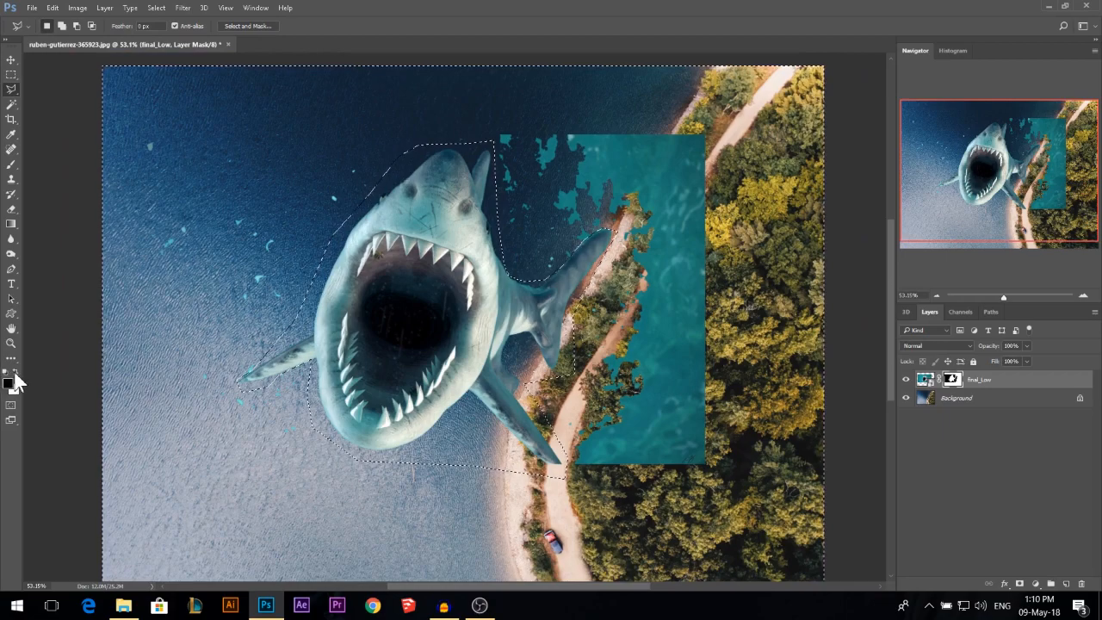
mouse_move(6, 376)
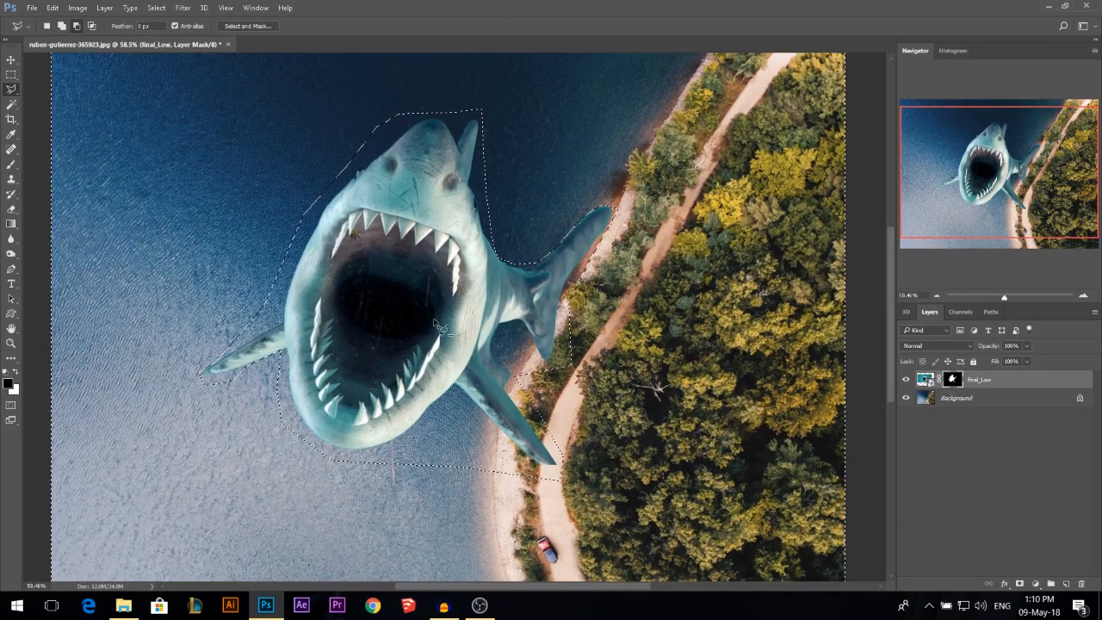
key("Ctrl+d")
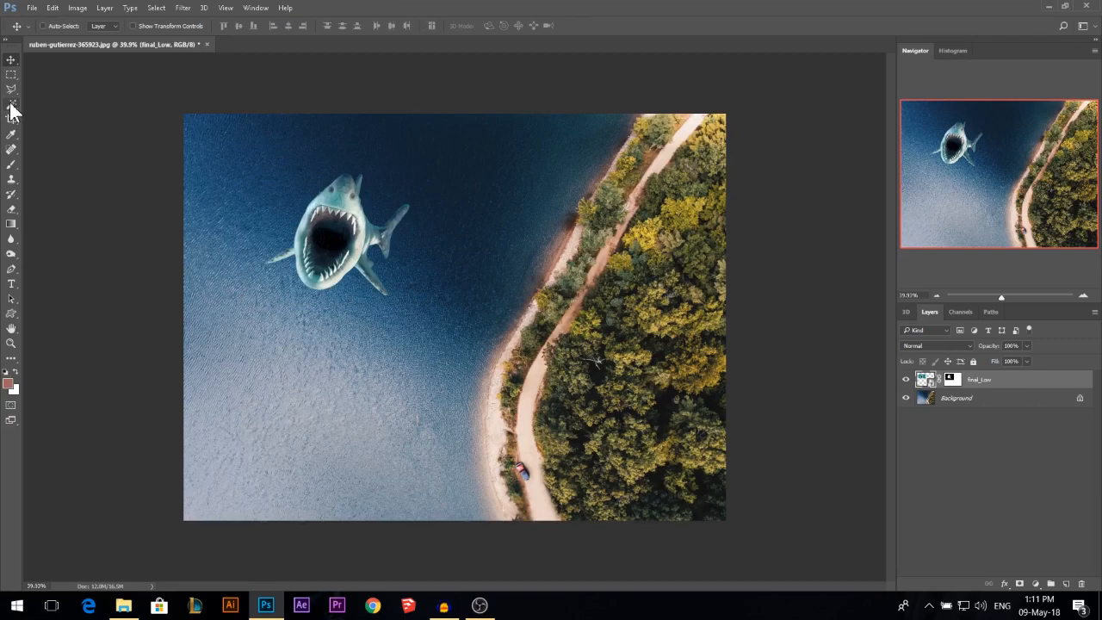
Rotate and reposition the shark, then change its layer blend mode so it sinks into the water
left_click(12, 119)
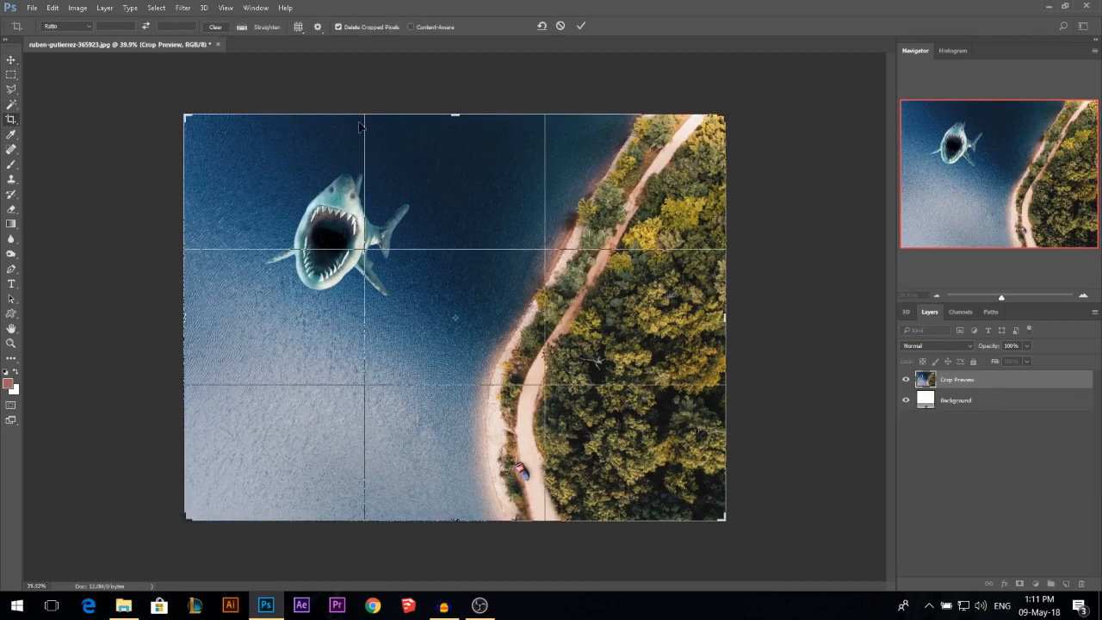
mouse_move(354, 257)
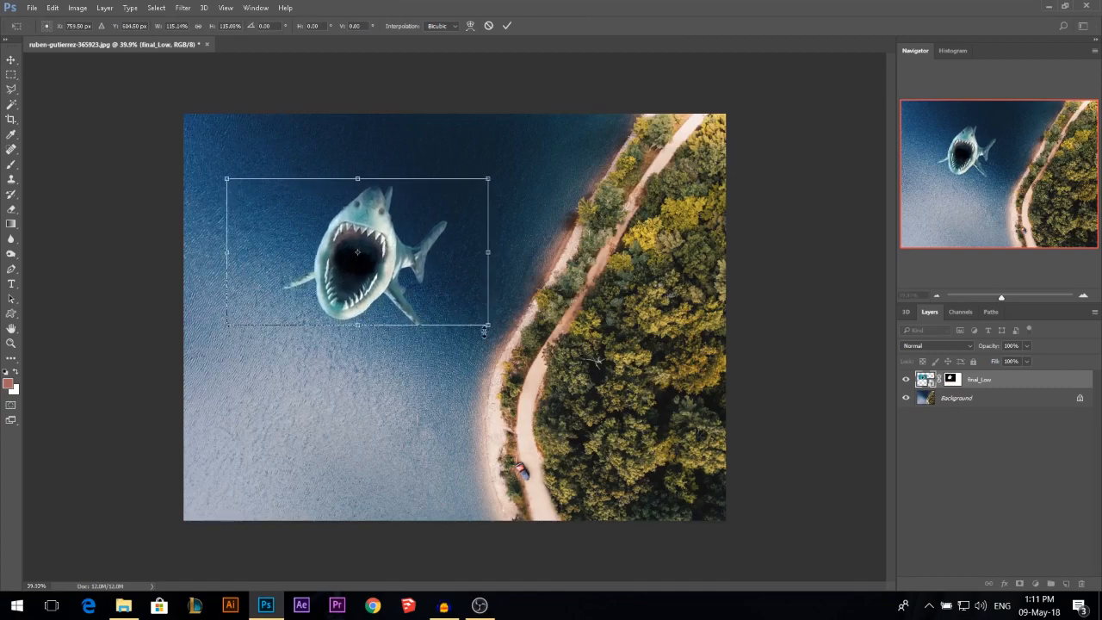
left_click_drag(489, 330, 468, 318)
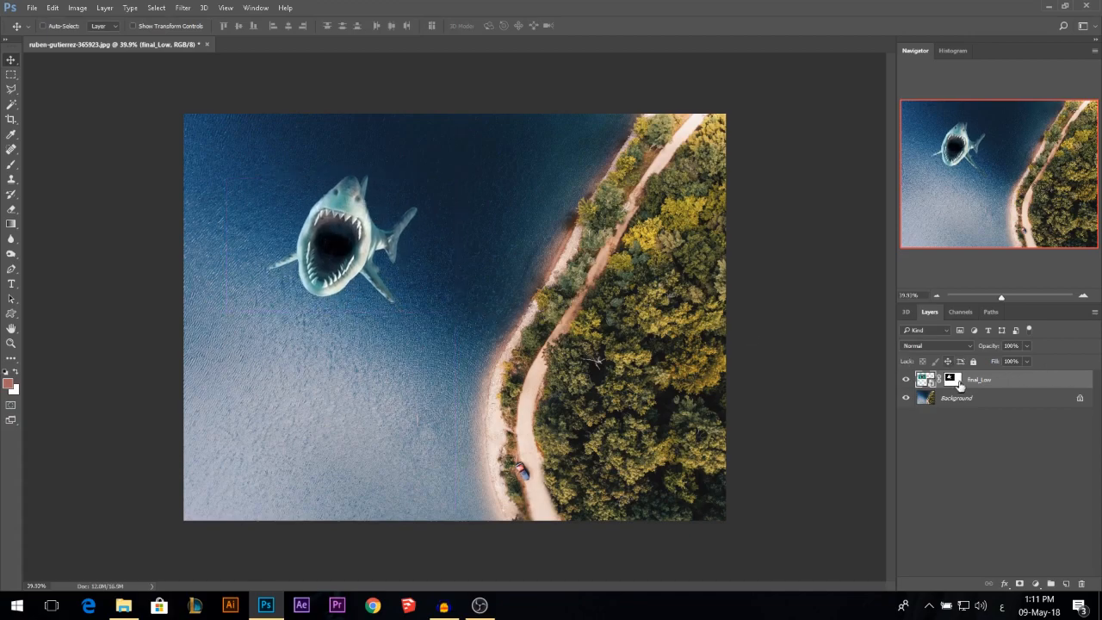
left_click(937, 344)
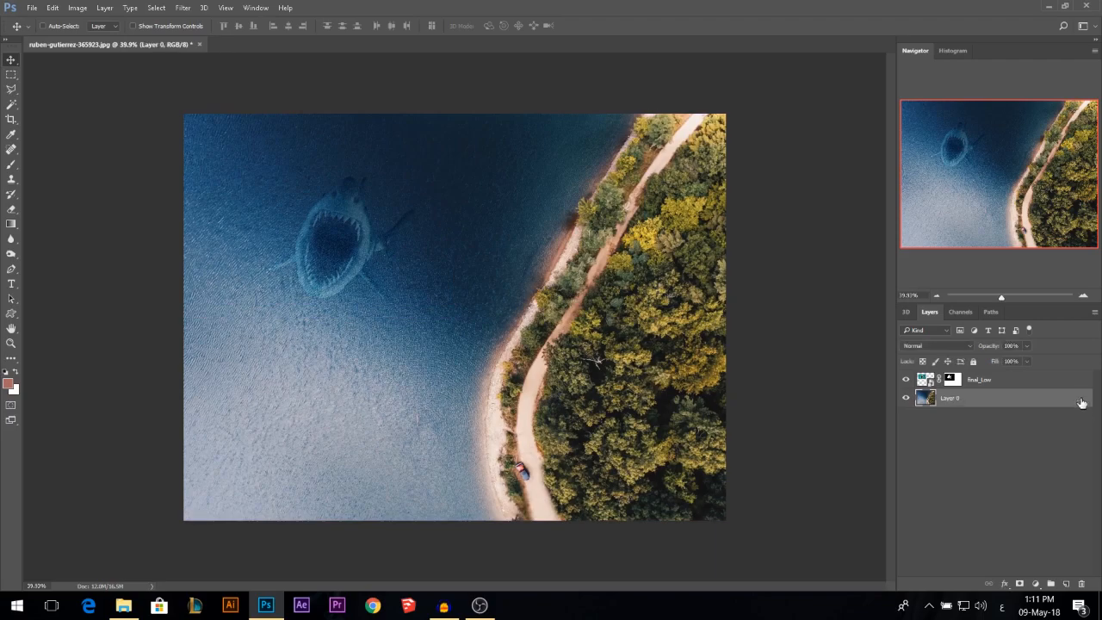
Set the Burn and Dodge tools to the Highlights range for toning the water around the shark
double_click(968, 398)
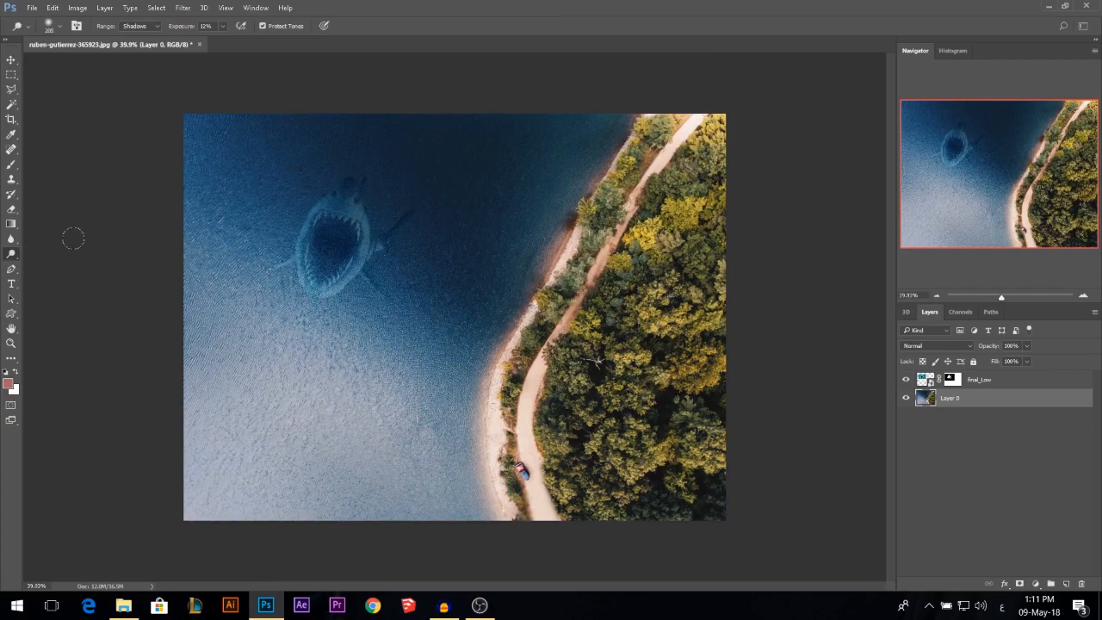
left_click(137, 24)
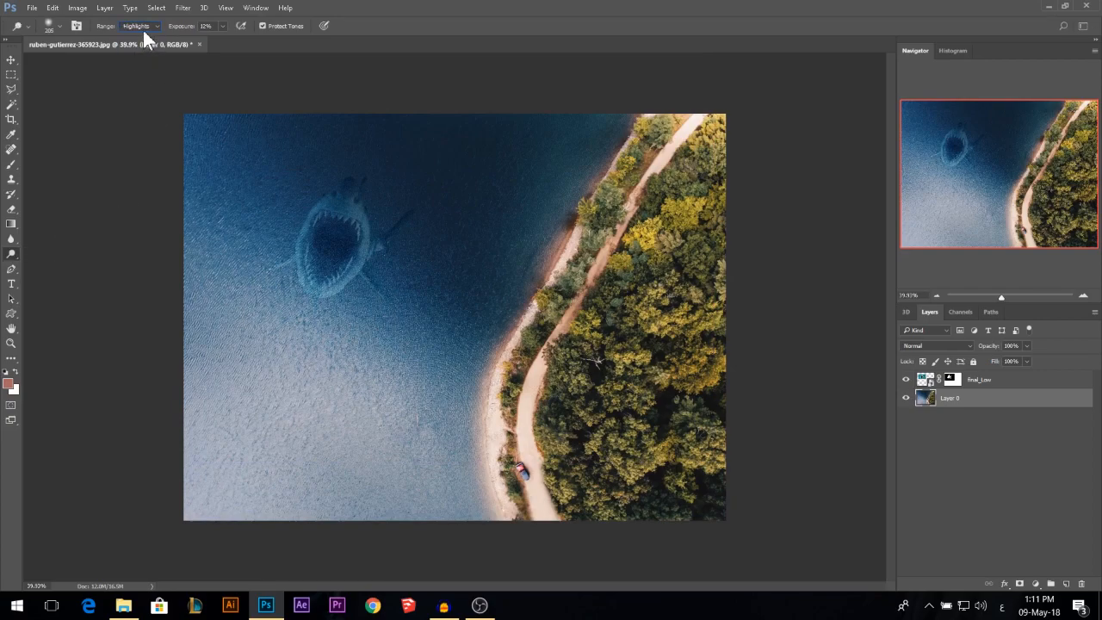
left_click(137, 26)
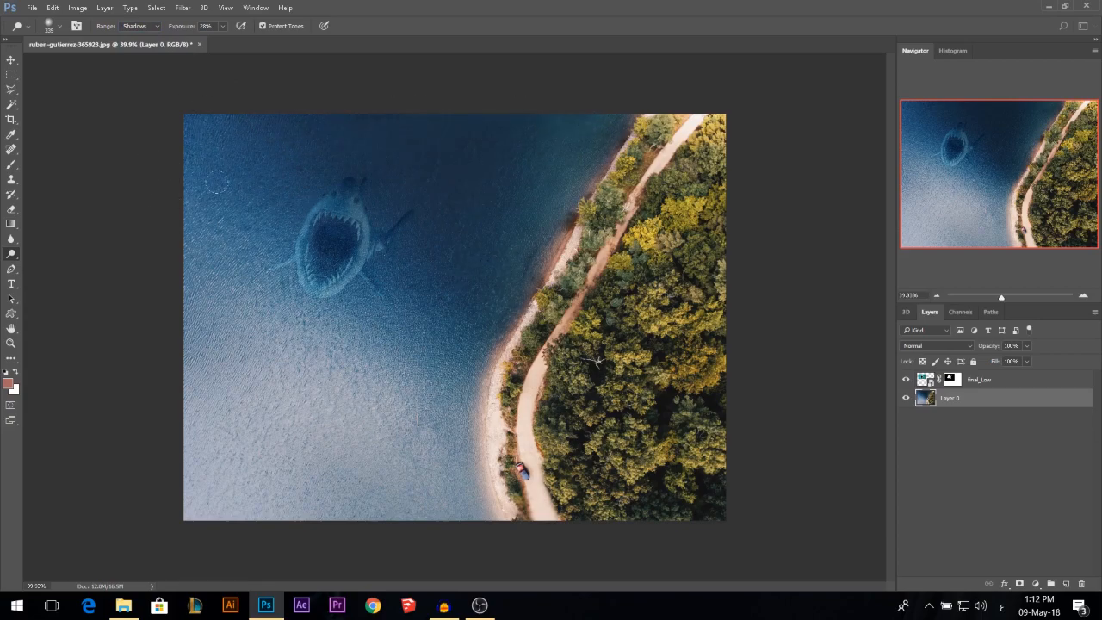
left_click(11, 253)
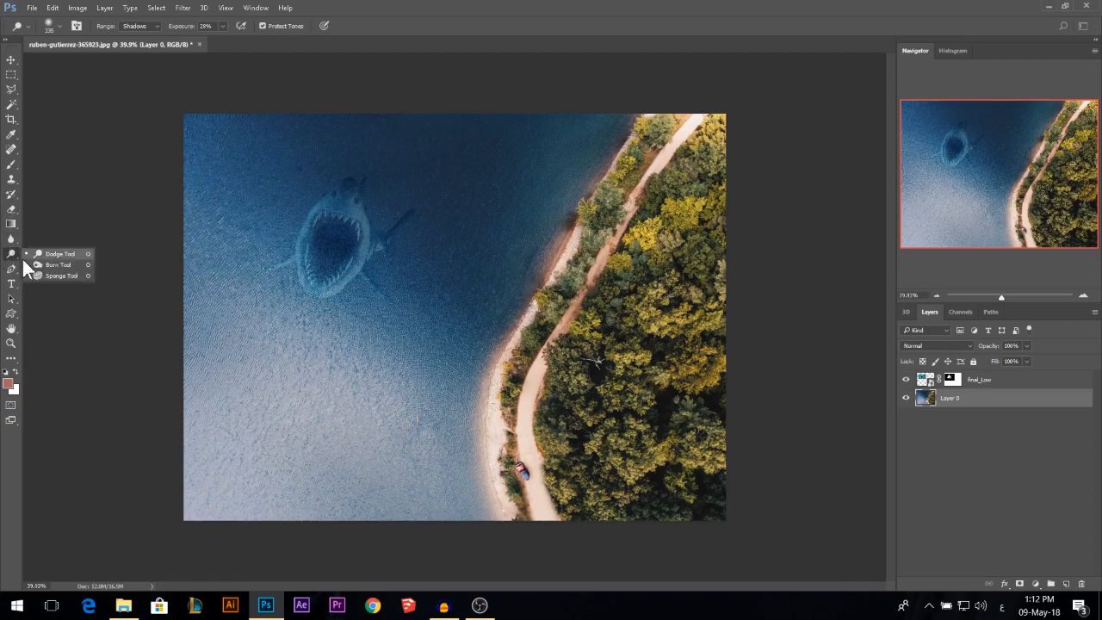
left_click(138, 24)
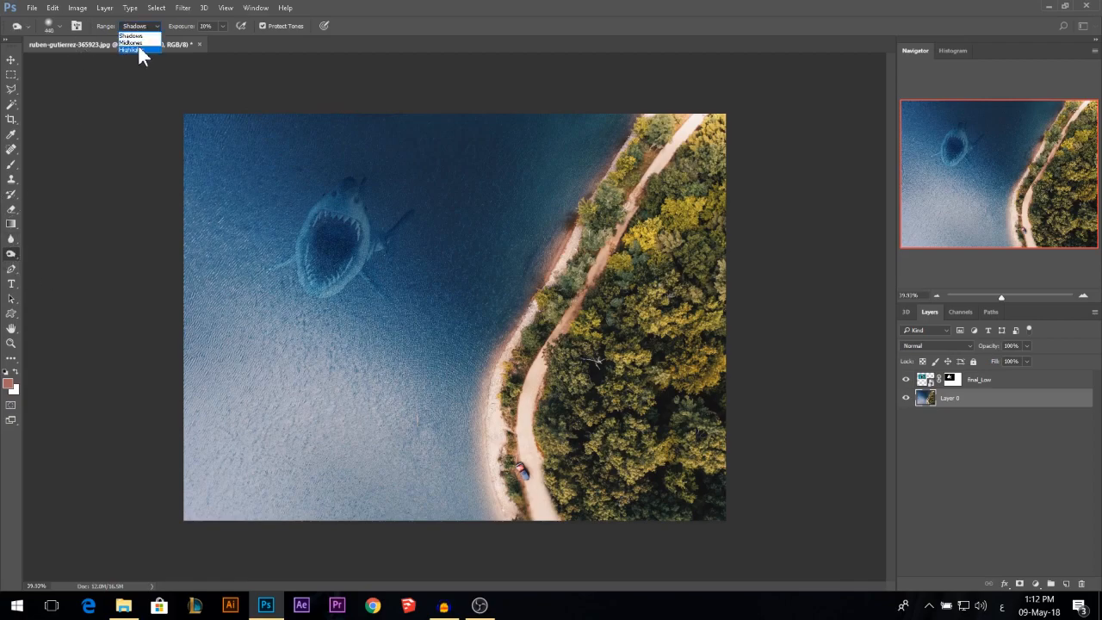
left_click(129, 48)
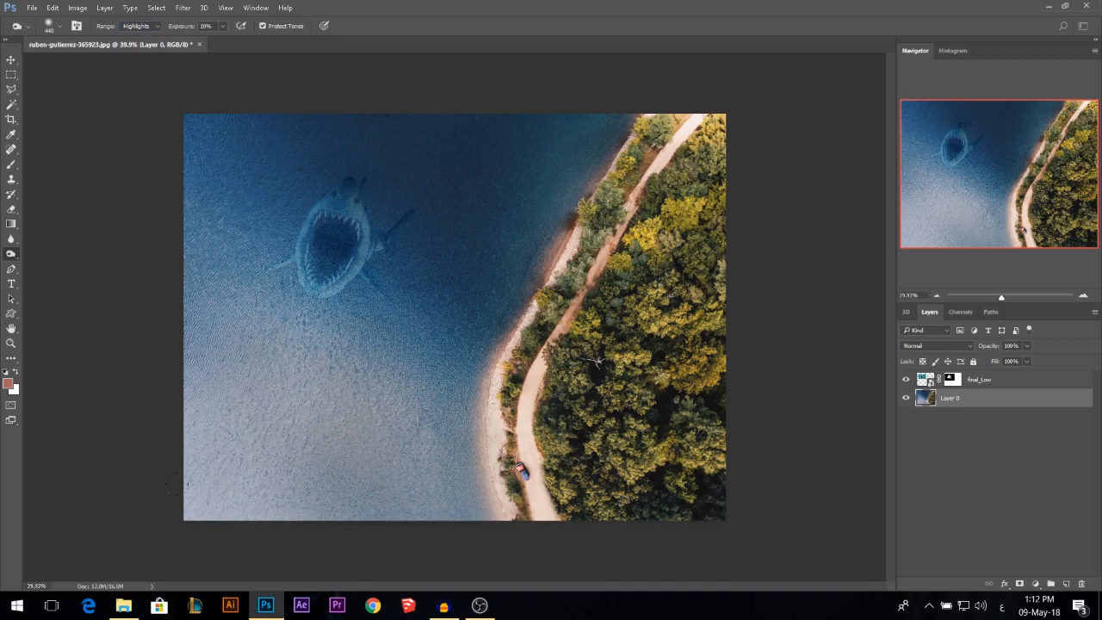
left_click(196, 24)
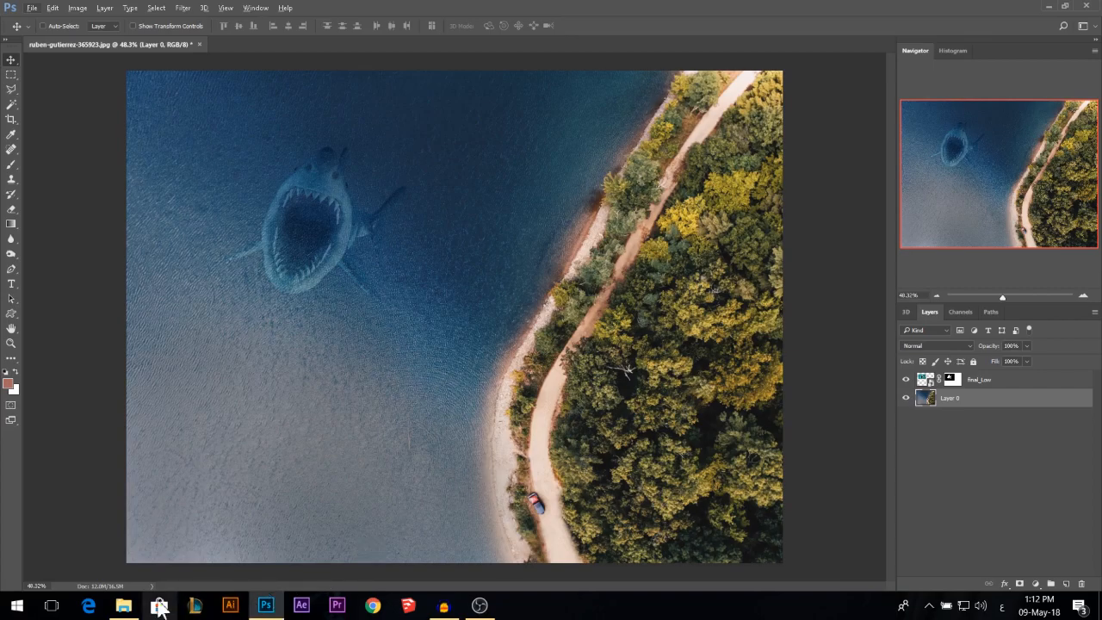
Place the boat photo as its own layer floating on the lake above-left of the shark
left_click(124, 604)
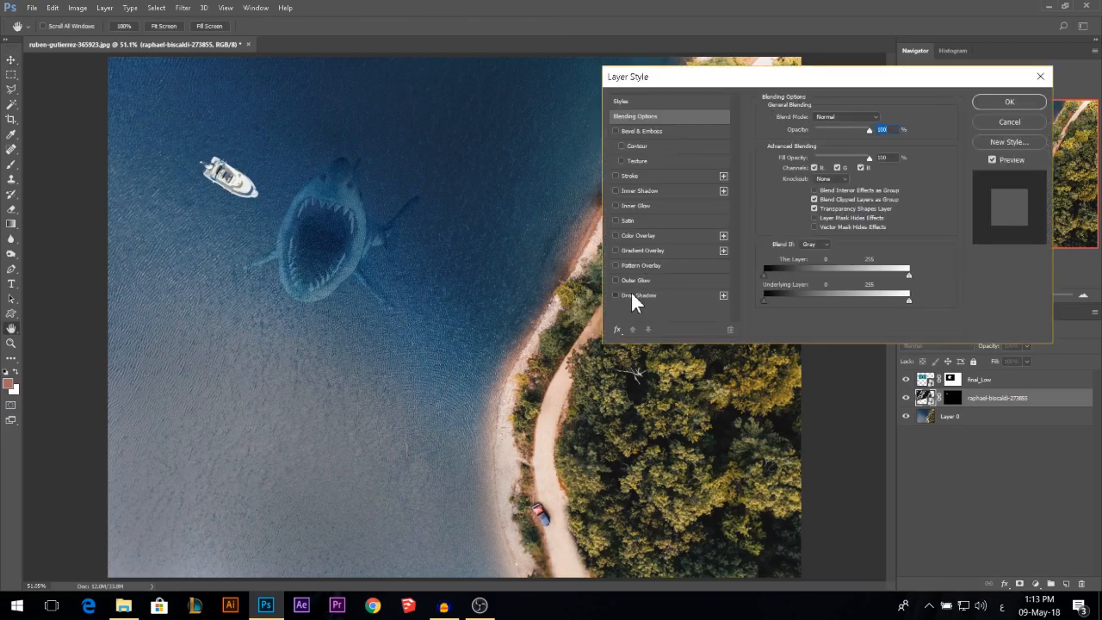
Give the boat layer a Drop Shadow effect in Layer Style and confirm it
left_click(640, 294)
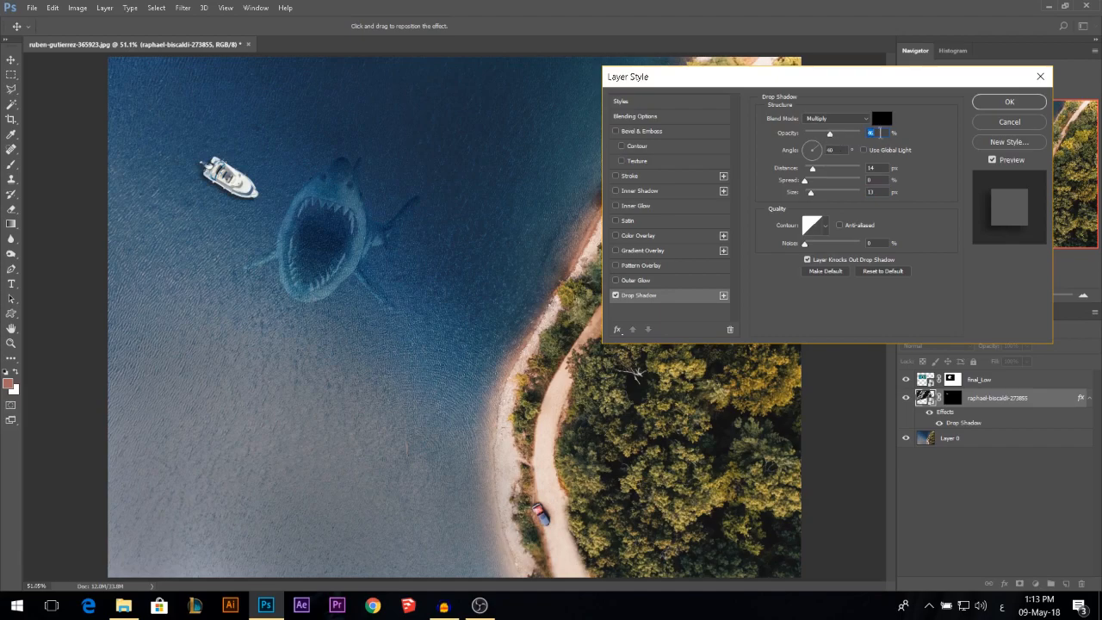
left_click(1009, 102)
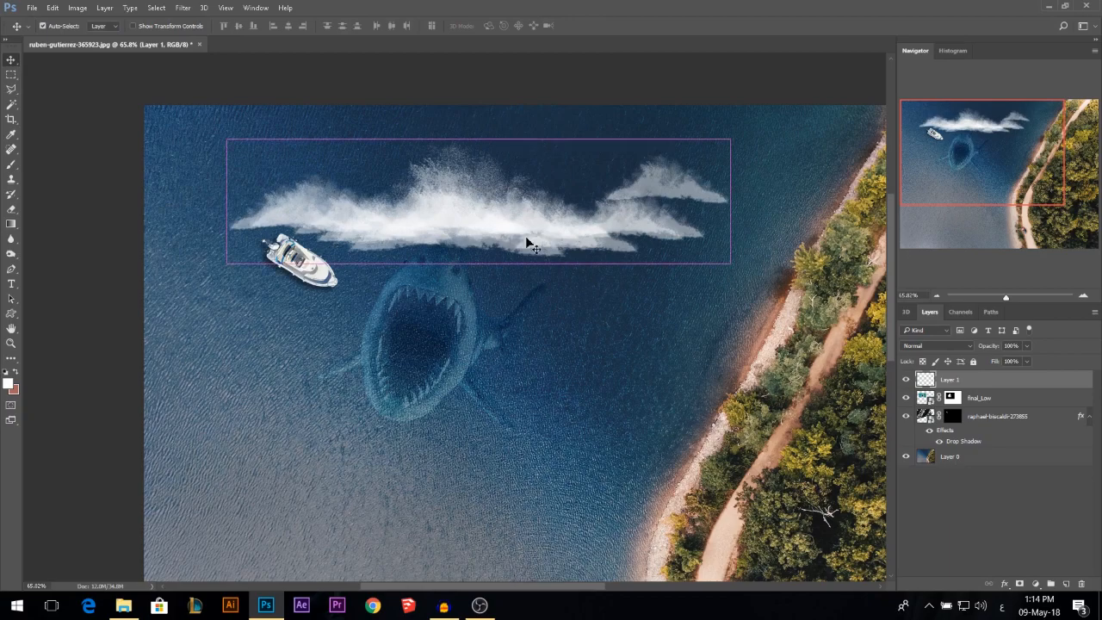
Squash the splash image into a thin wake strip and stretch it out behind the boat
left_click_drag(479, 141, 479, 227)
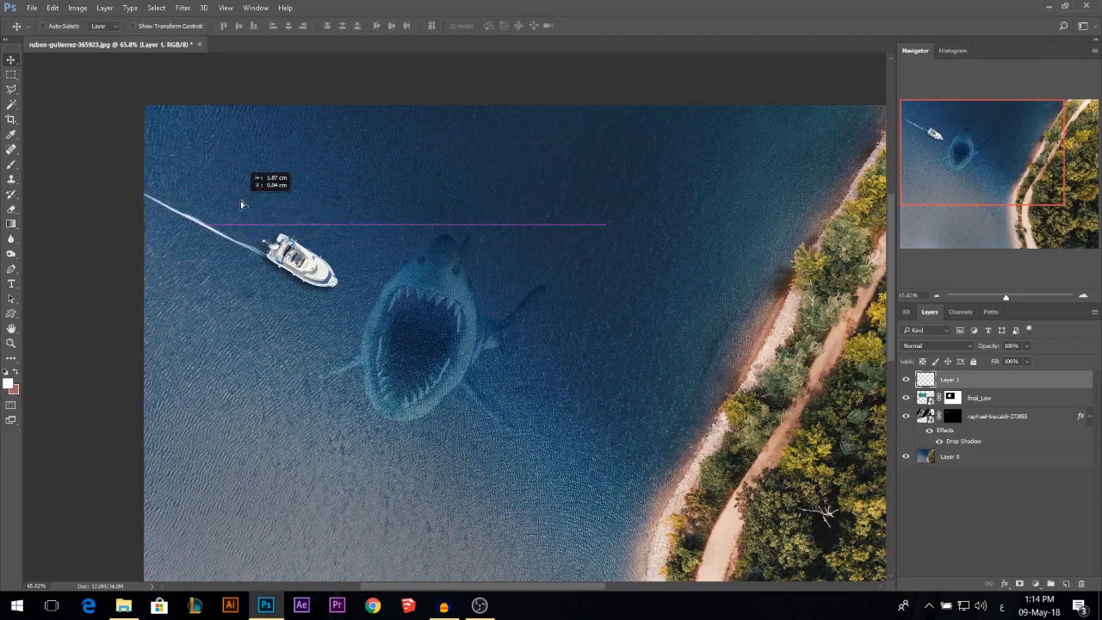
left_click_drag(243, 205, 272, 222)
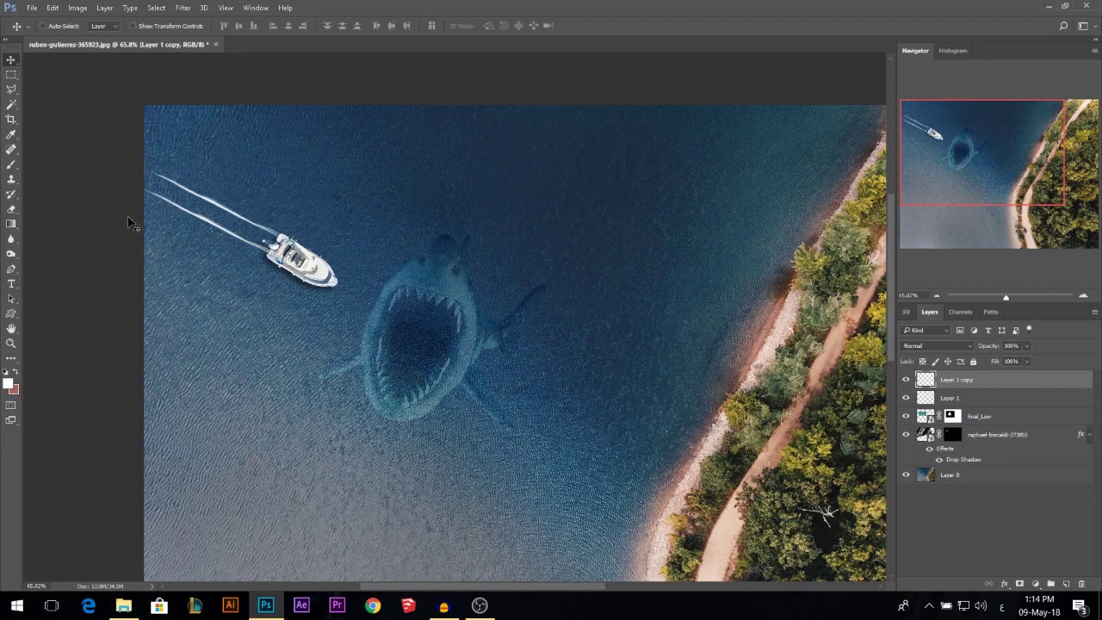
mouse_move(968, 408)
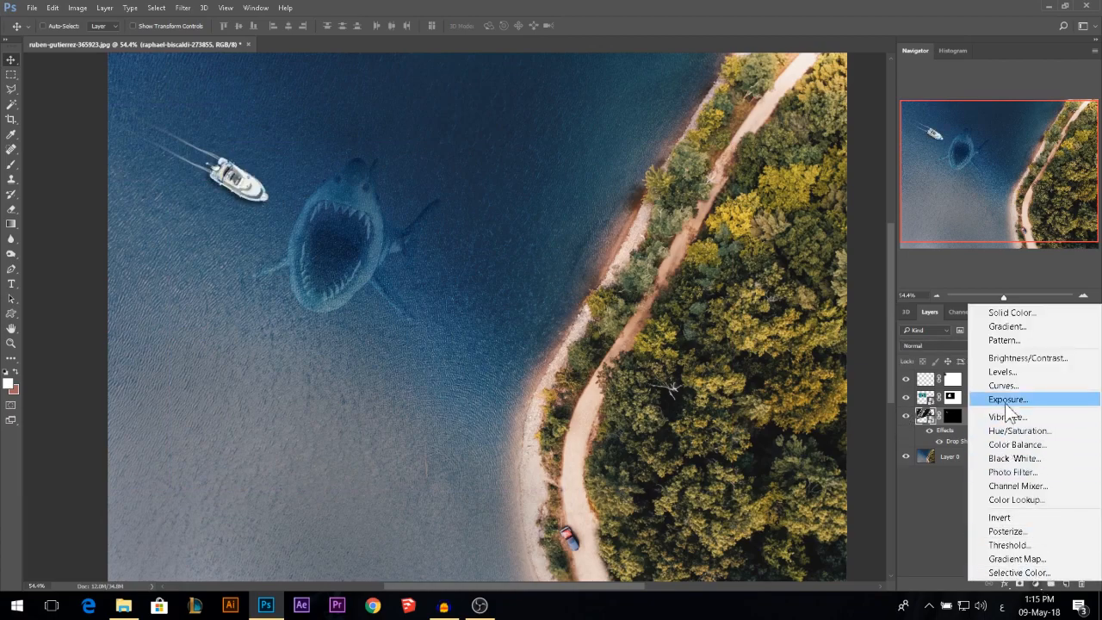
Add a Curves adjustment layer over the scene and adjust its tone curve
left_click(1002, 385)
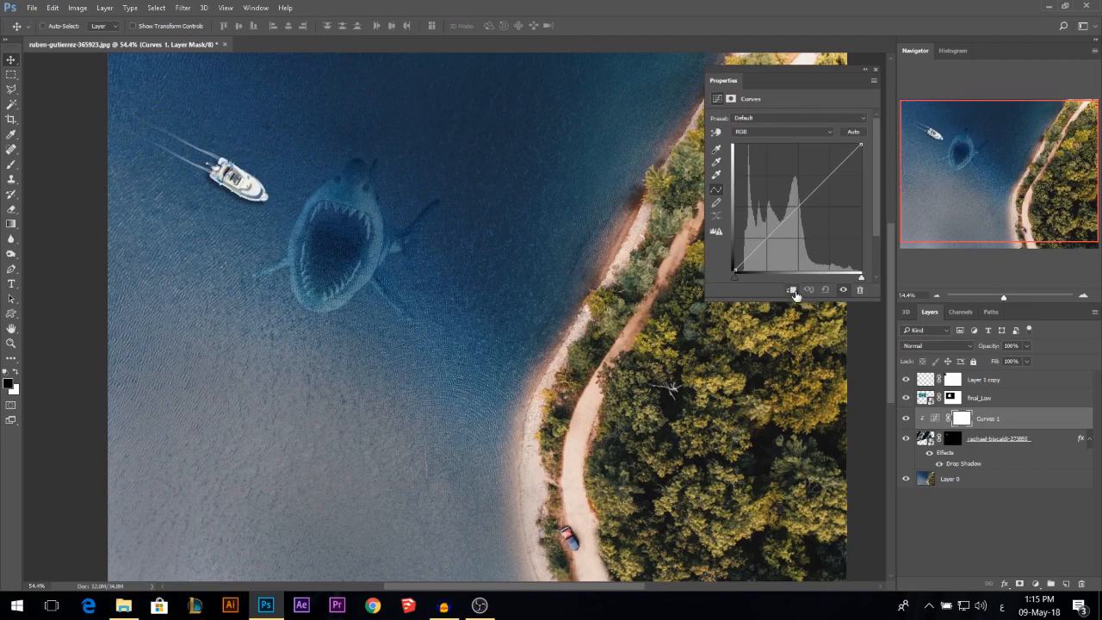
left_click_drag(861, 146, 861, 158)
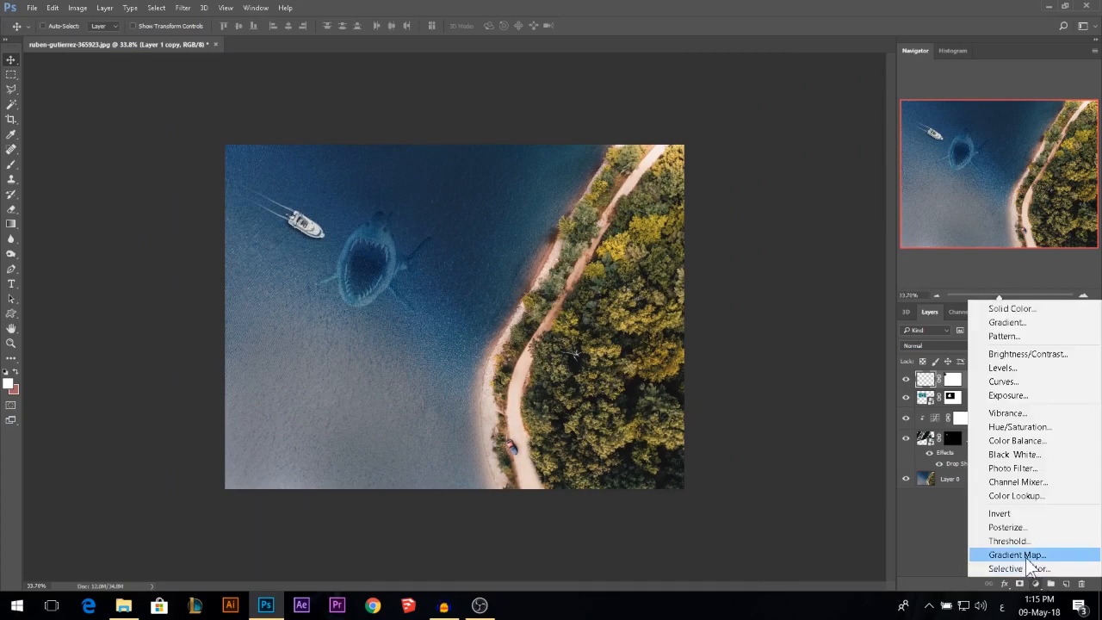
Add a Gradient Map with the Violet-Orange preset and change its left stop to dark blue
left_click(1004, 554)
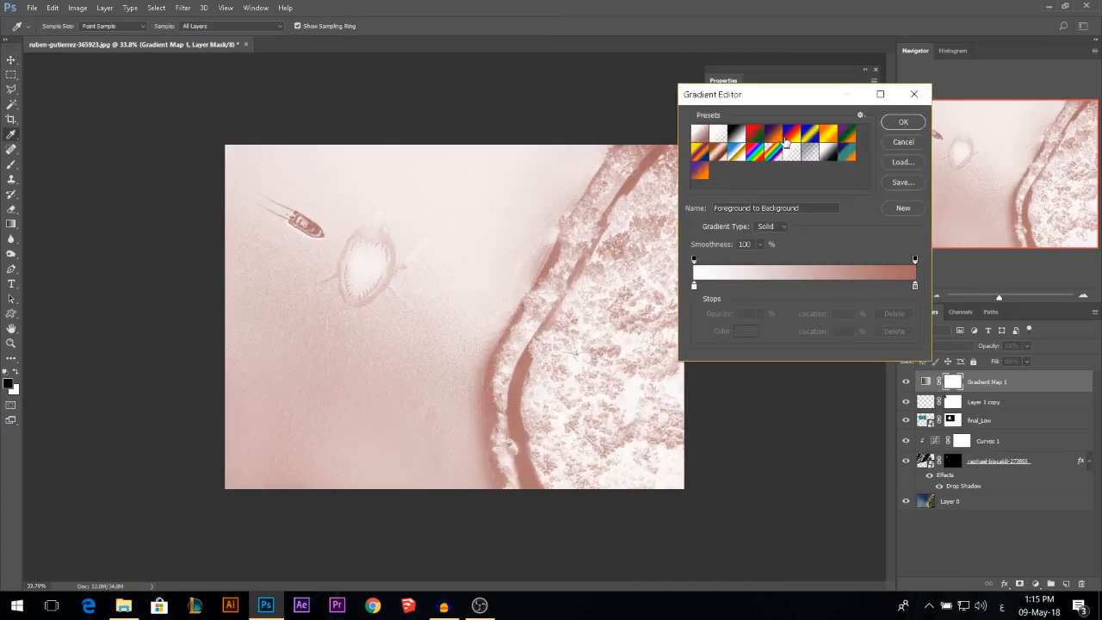
left_click(779, 134)
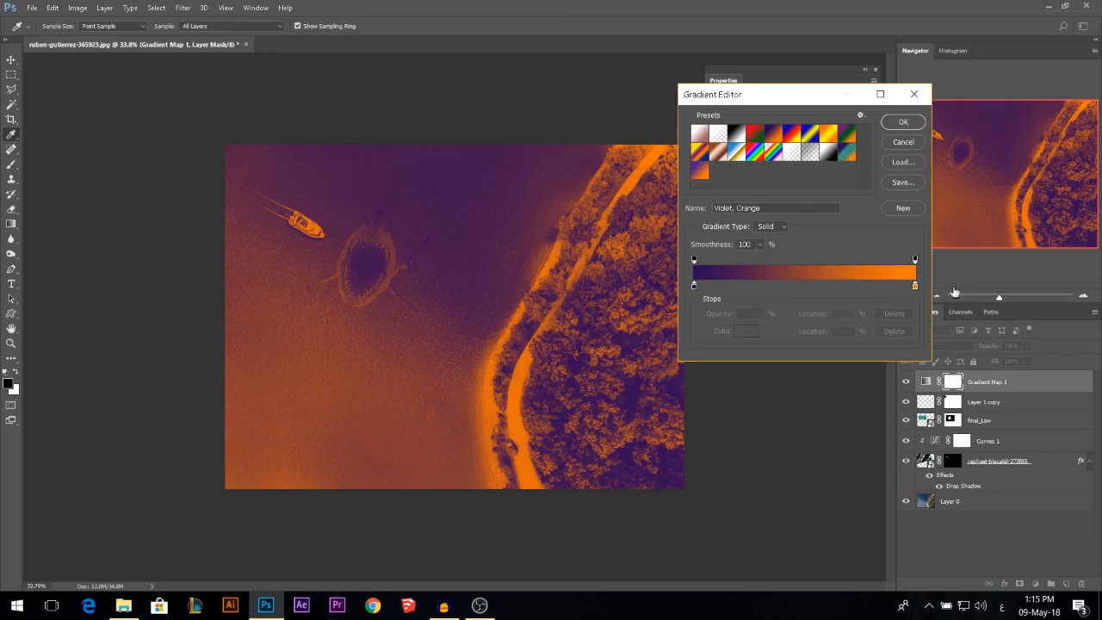
double_click(694, 286)
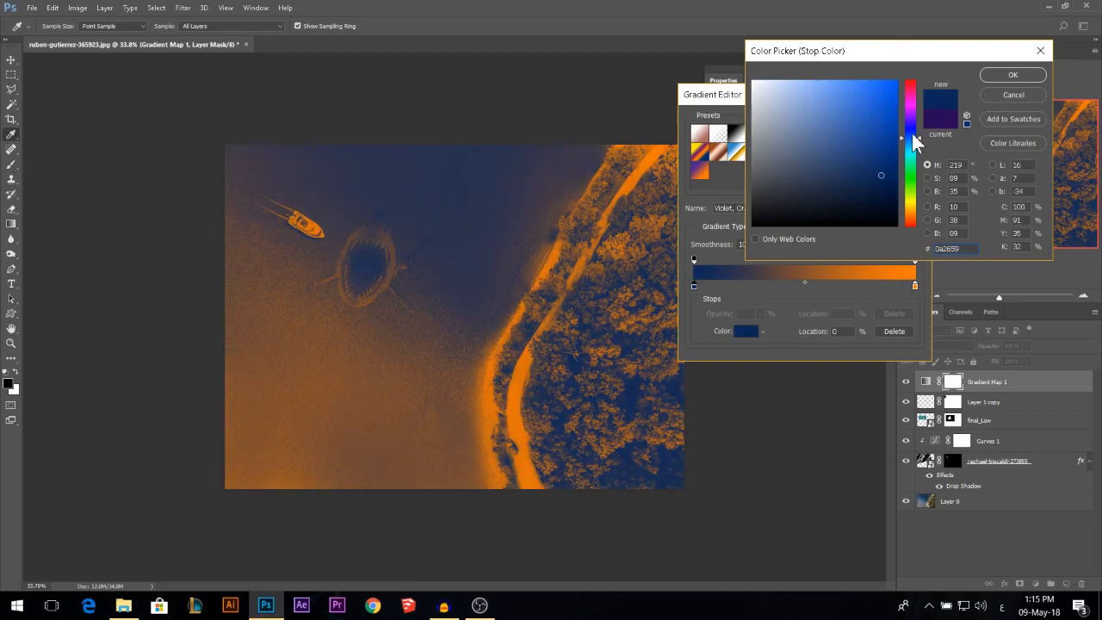
left_click(1016, 76)
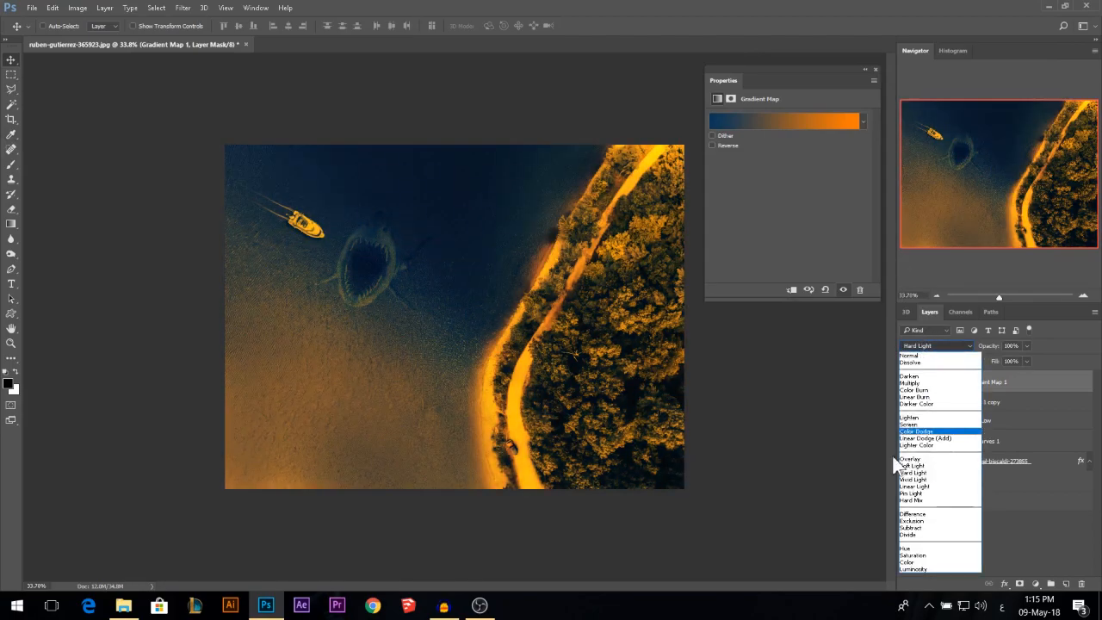
Blend the gradient map in Soft Light and adjust its layer opacity
left_click(912, 465)
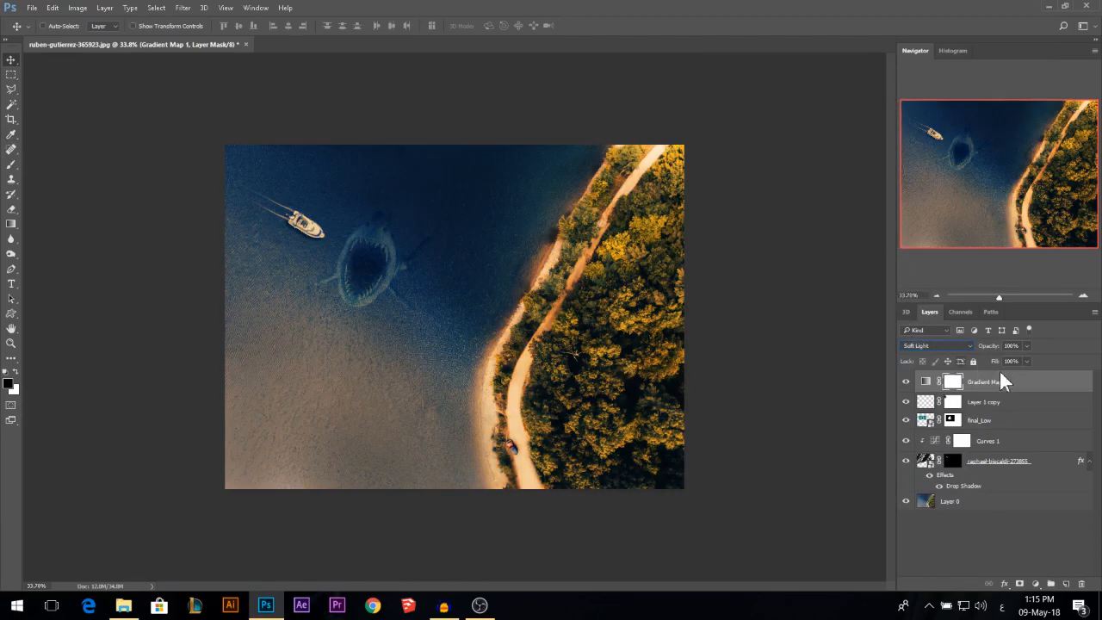
left_click_drag(1020, 344, 990, 345)
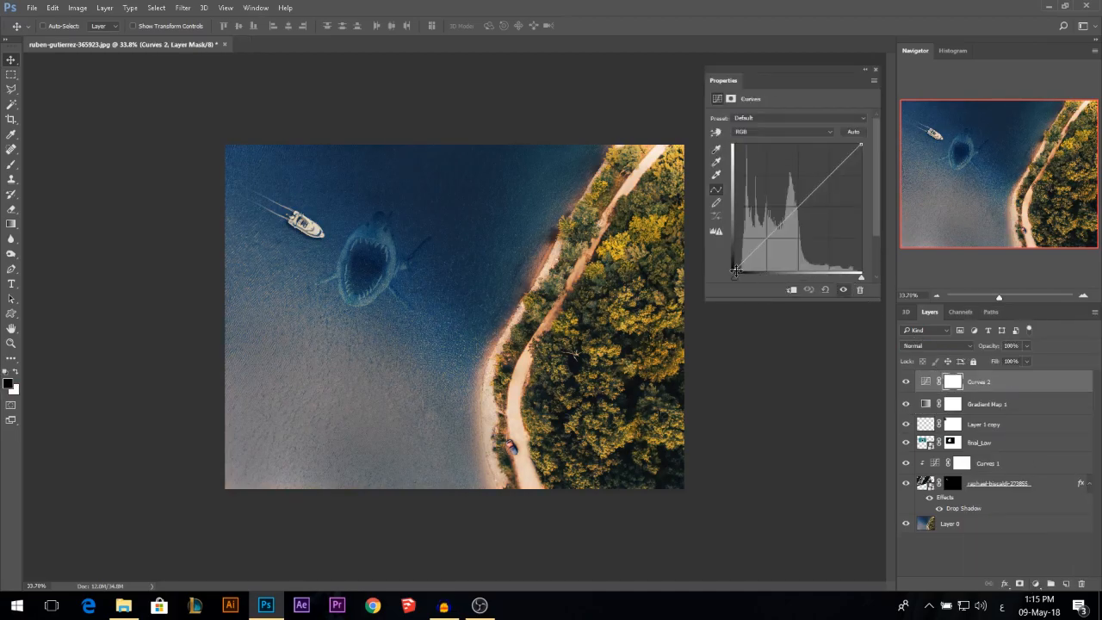
Shape the Curves with darker shadows, a midtone point and brighter highlights, then commit it
left_click_drag(737, 273, 732, 260)
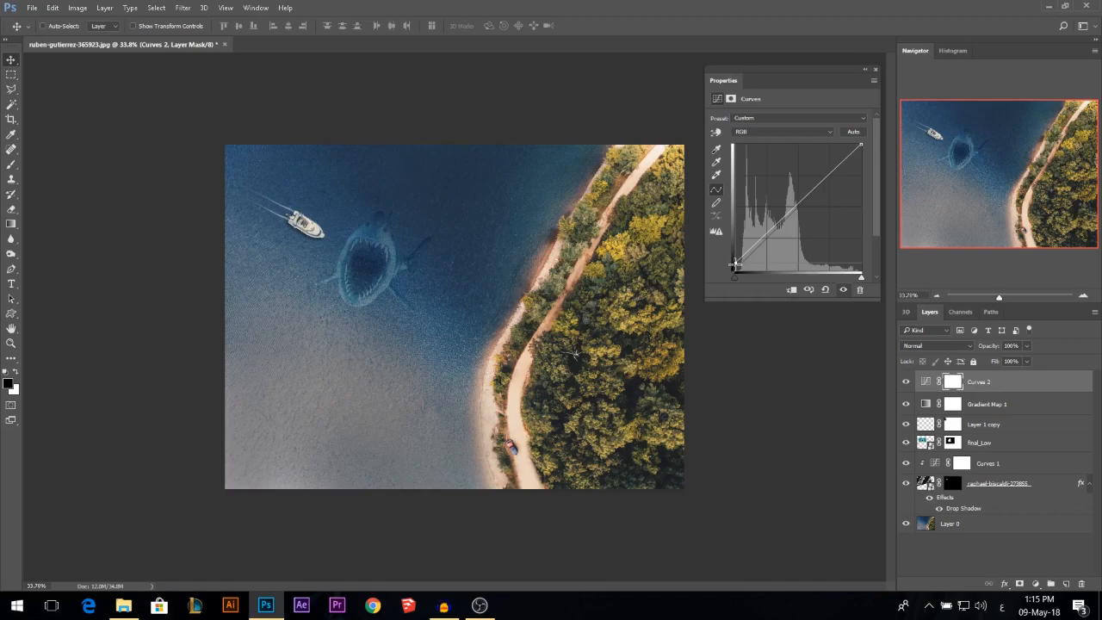
left_click_drag(761, 250, 773, 234)
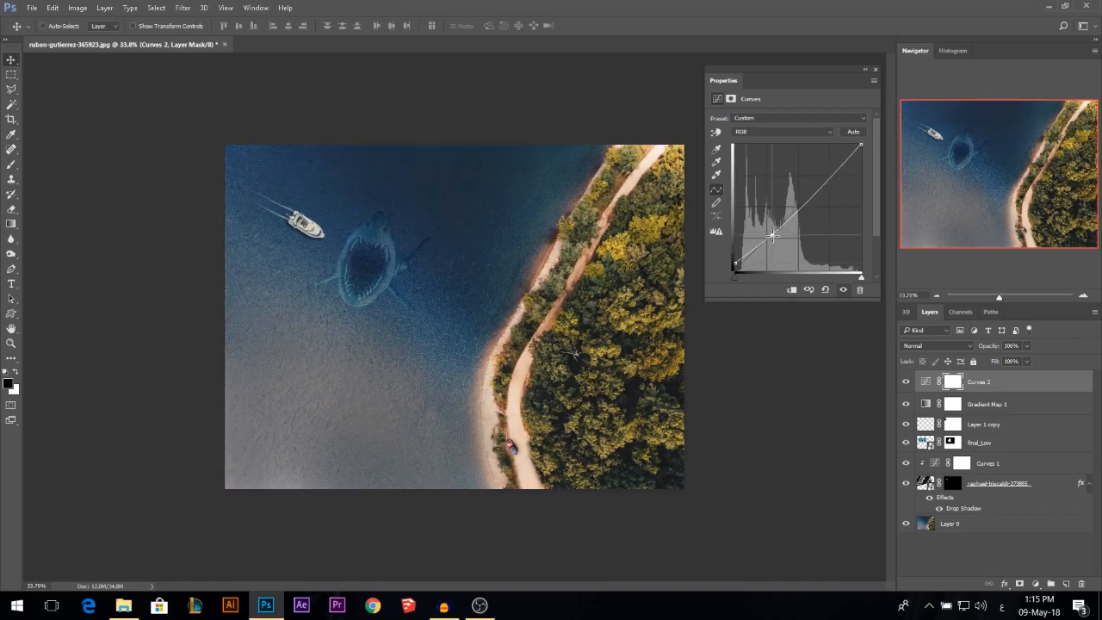
left_click_drag(773, 236, 775, 229)
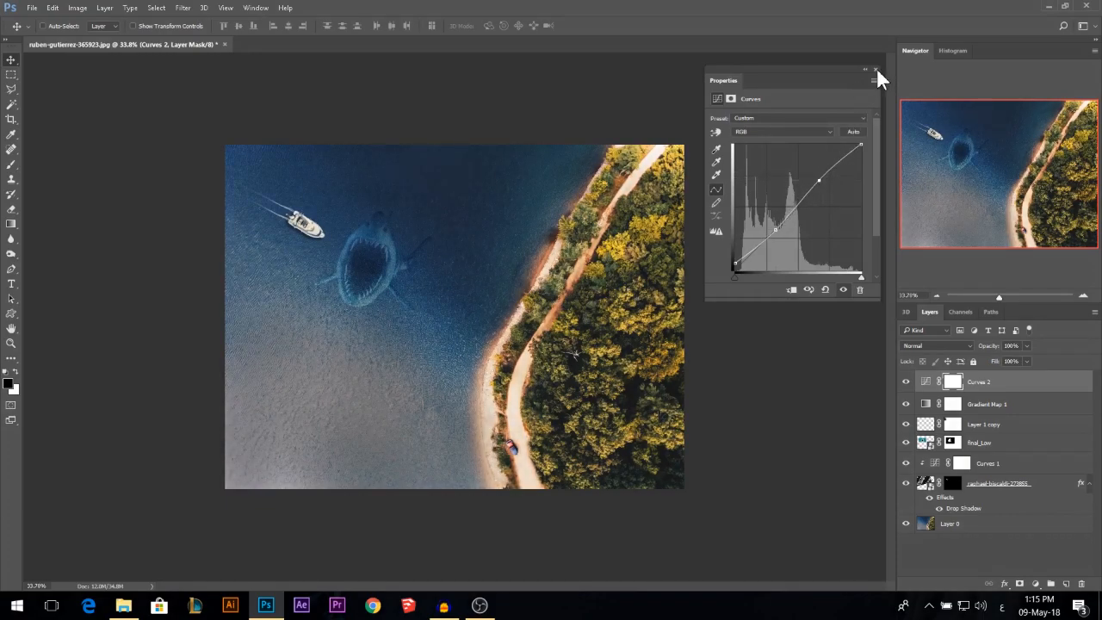
left_click(869, 69)
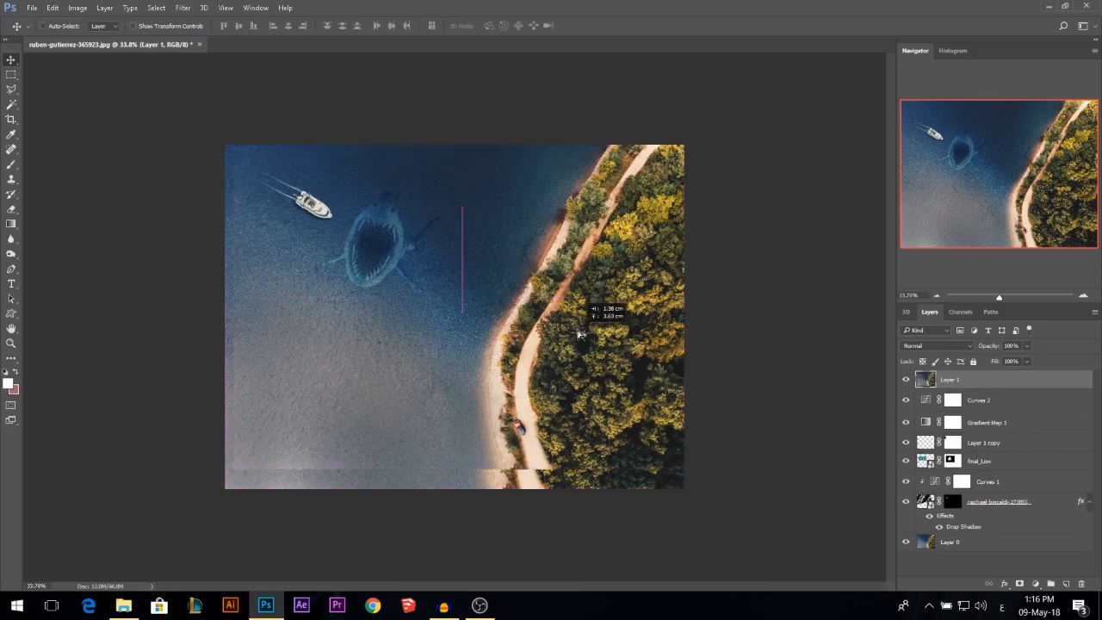
In Camera Raw's Basic tab, shift tint, raise exposure and contrast, and tune highlights, shadows, whites and clarity
left_click(182, 7)
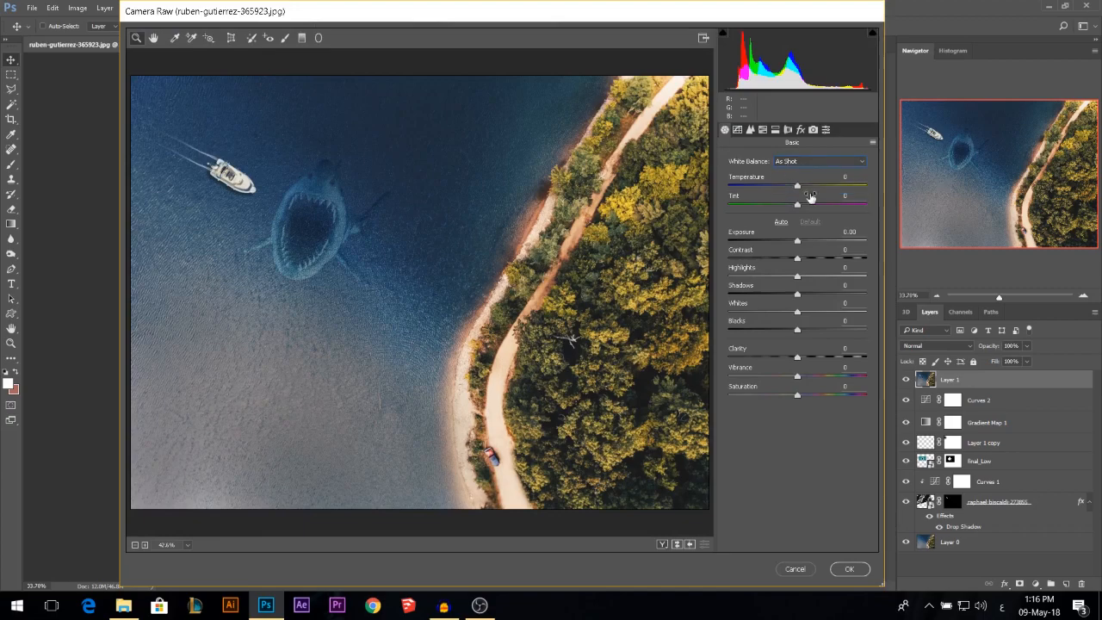
left_click_drag(798, 197, 768, 196)
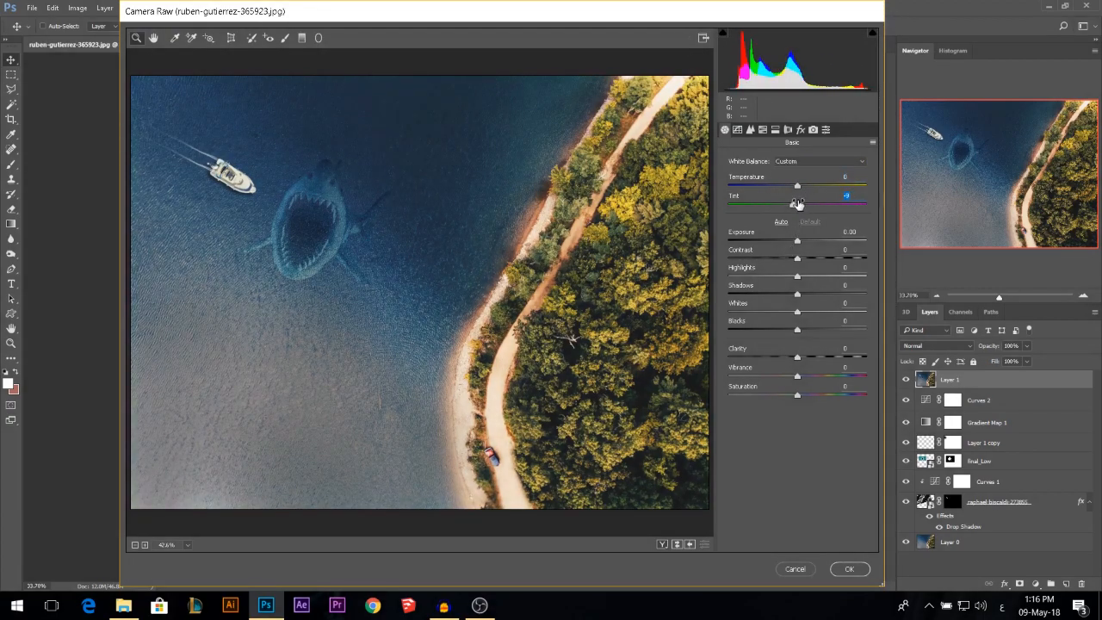
left_click_drag(797, 241, 806, 241)
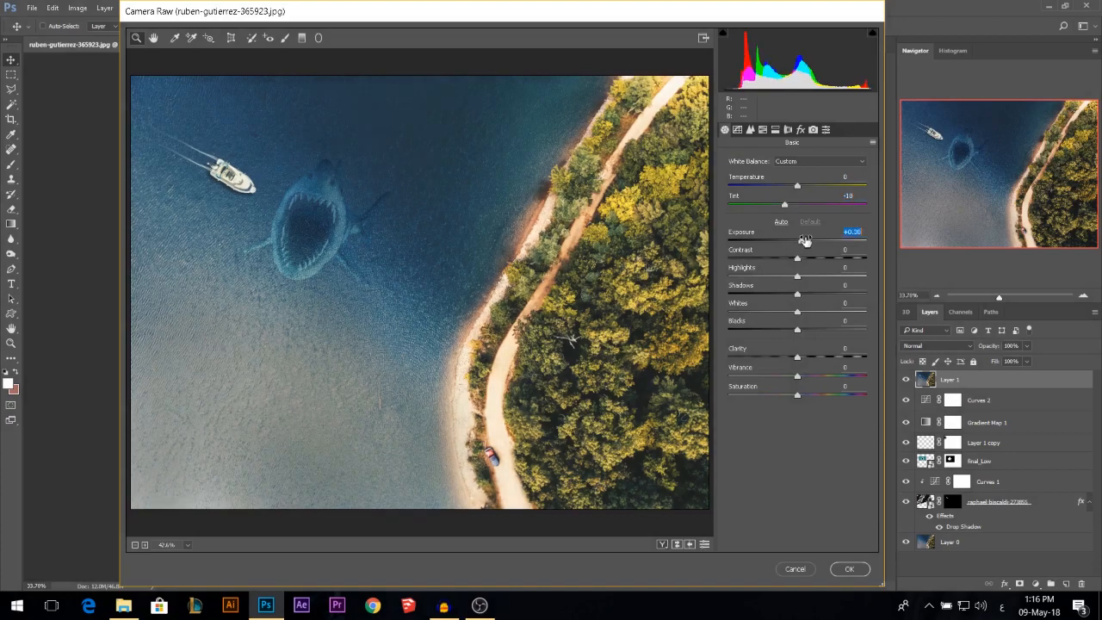
left_click_drag(797, 258, 810, 258)
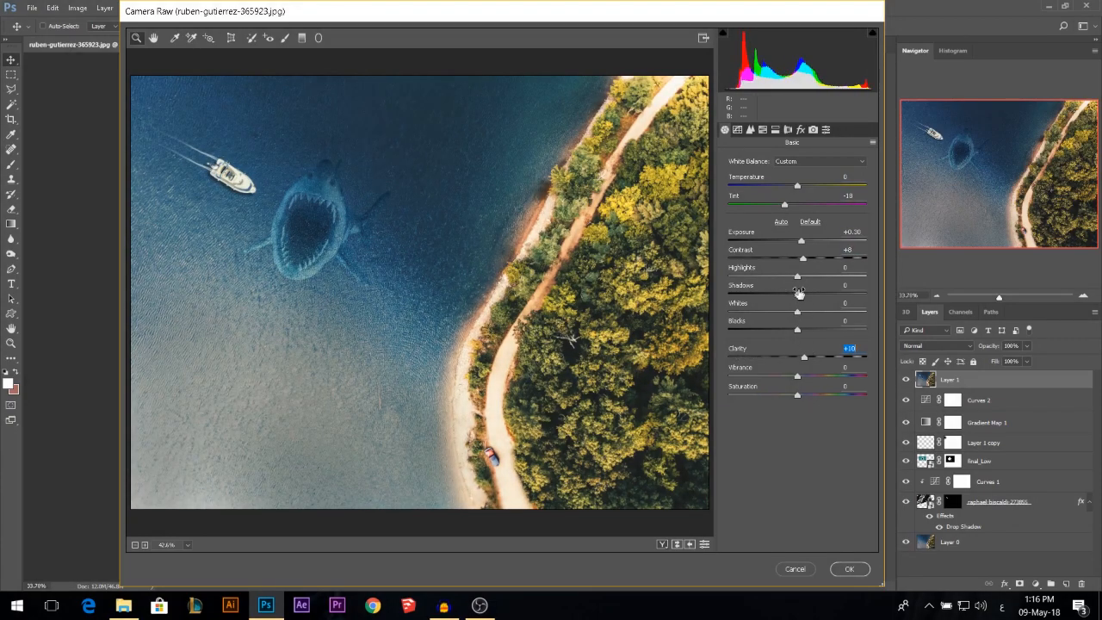
left_click_drag(797, 286, 789, 286)
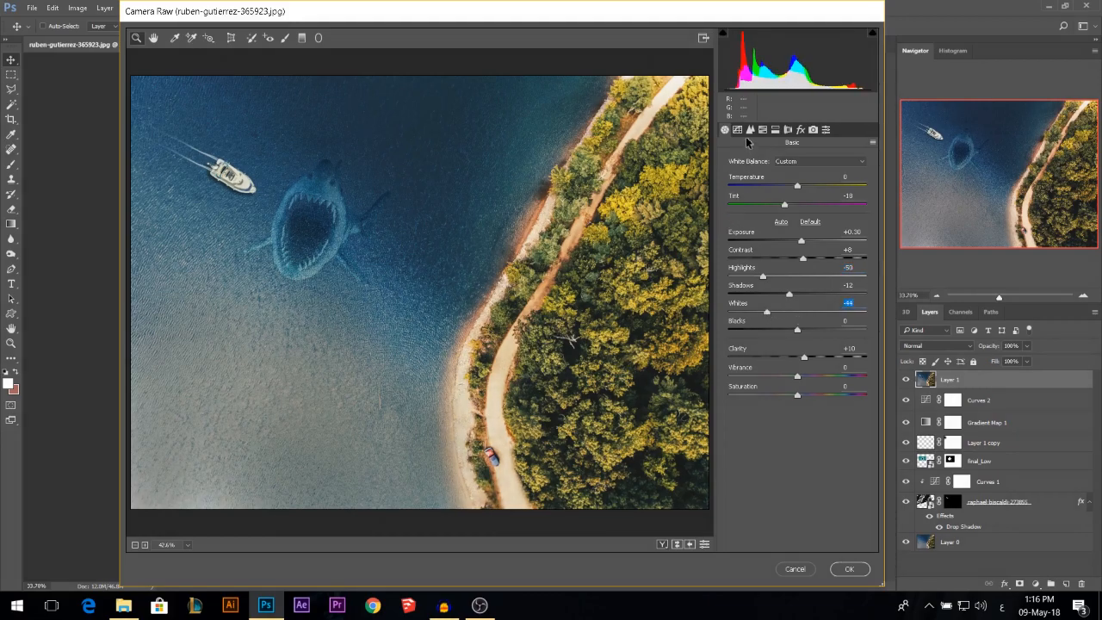
In the Effects tab, try strong and weak dehaze and settle on a moderate amount around +20
left_click(799, 129)
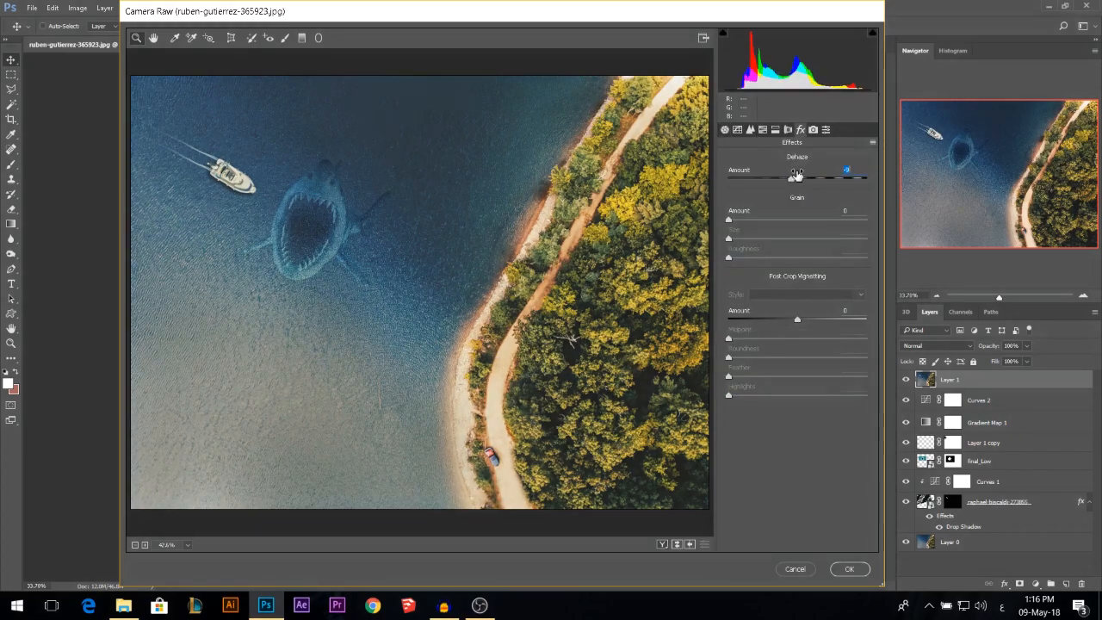
left_click_drag(796, 175, 847, 175)
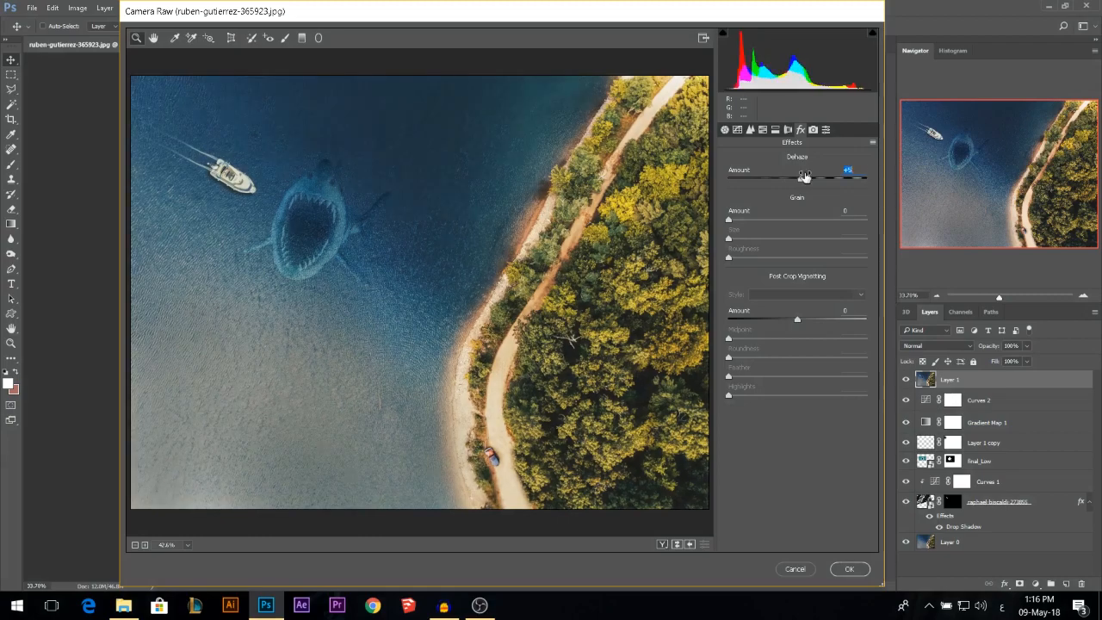
left_click_drag(806, 176, 852, 176)
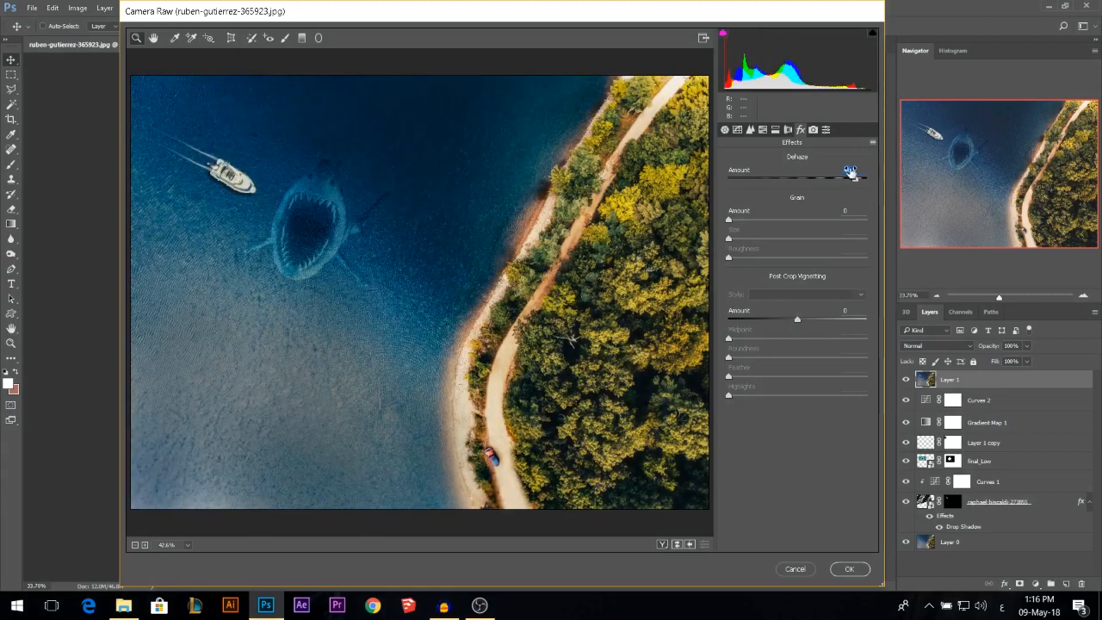
left_click_drag(850, 171, 795, 171)
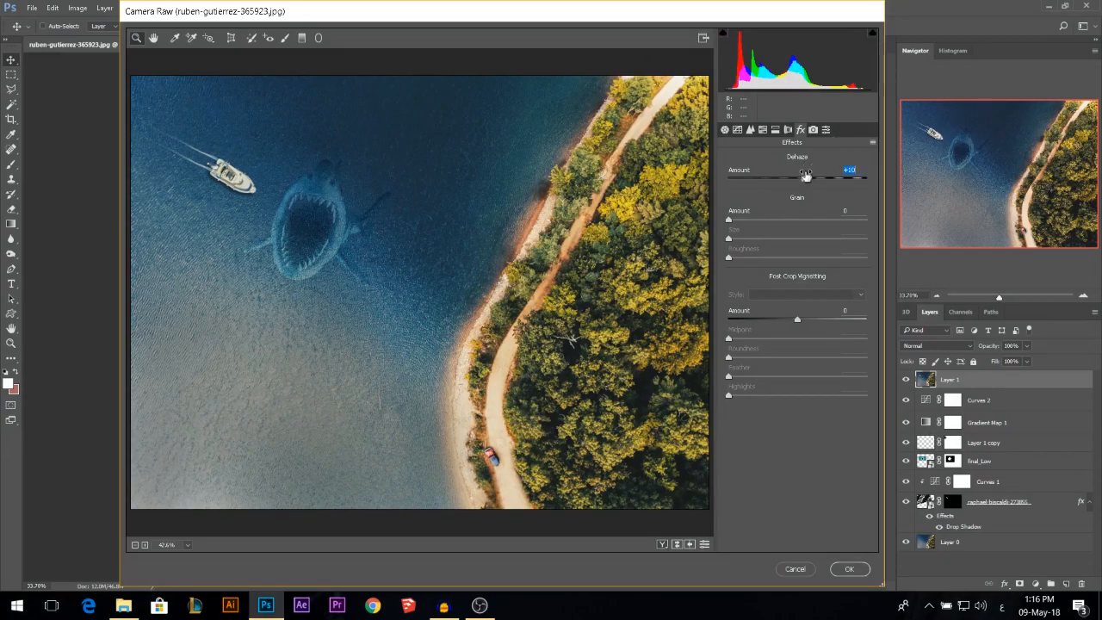
left_click_drag(806, 175, 761, 176)
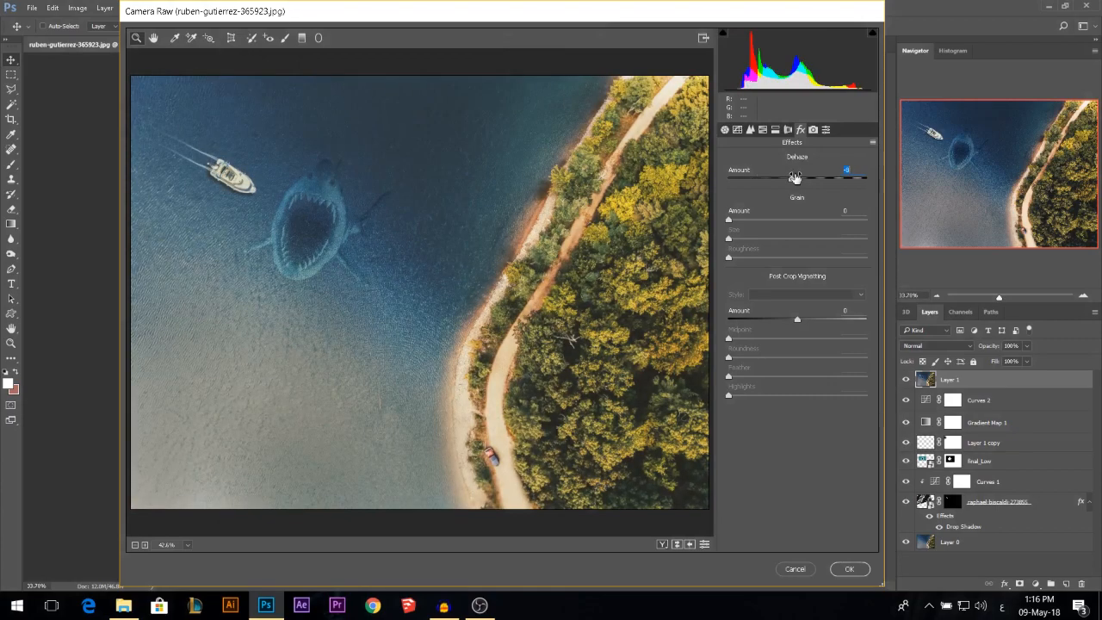
left_click_drag(795, 177, 864, 178)
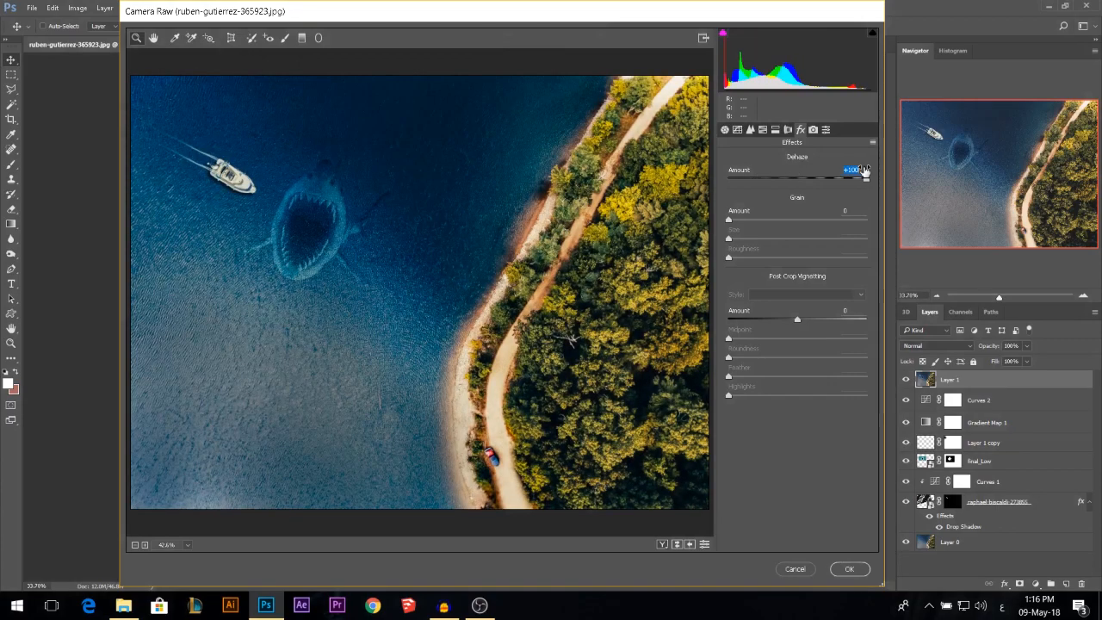
left_click_drag(865, 177, 802, 177)
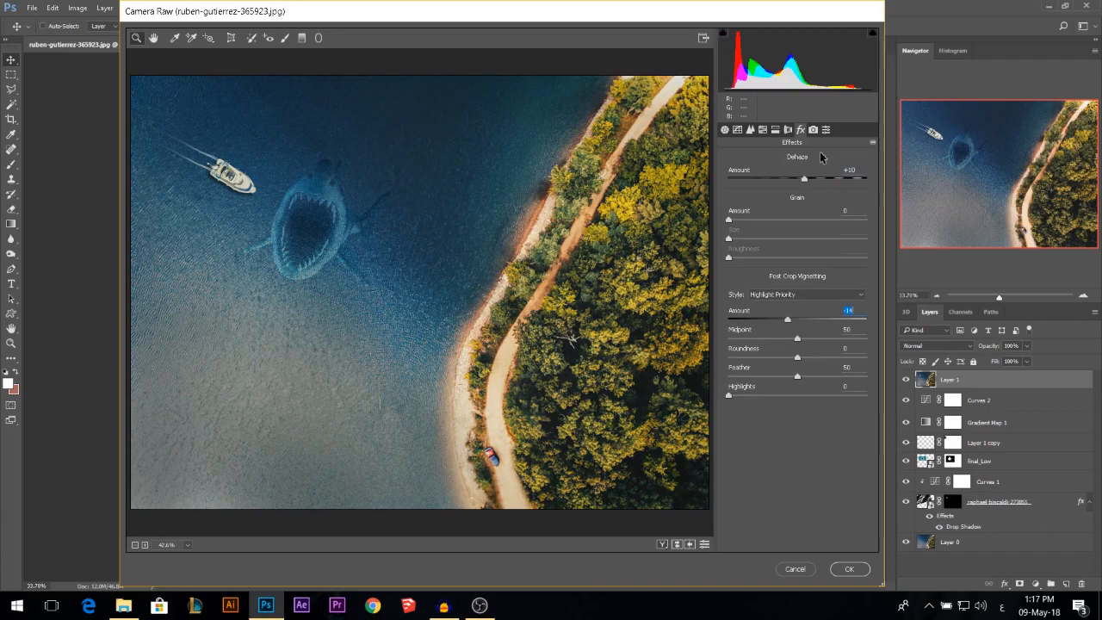
In Camera Calibration, shift the blue and green primary hues and apply the Camera Raw edits with OK
left_click(825, 129)
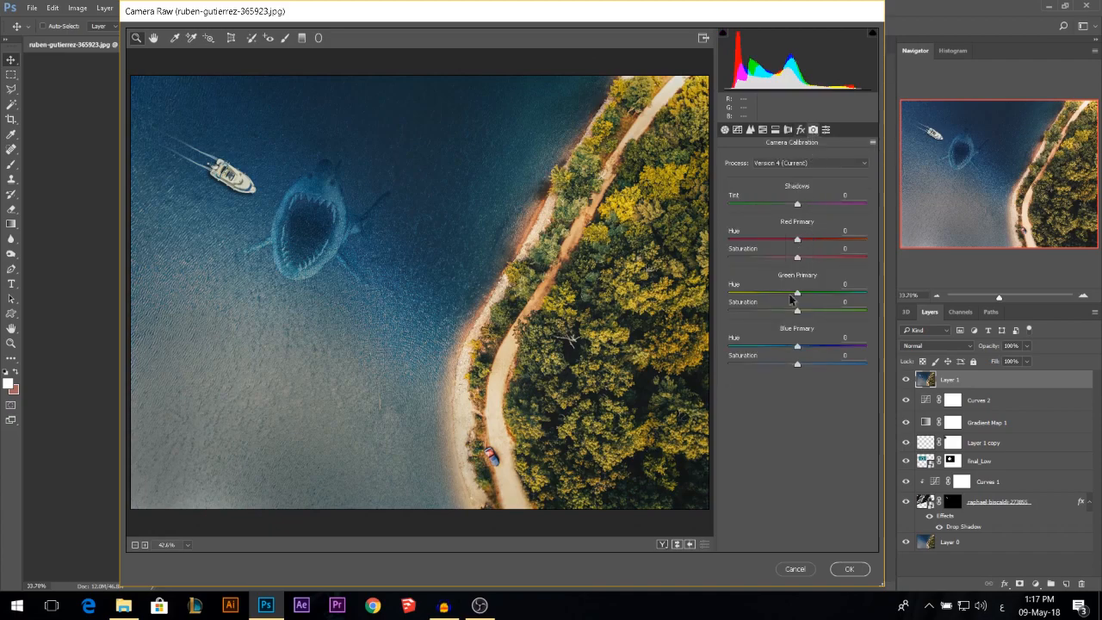
mouse_move(806, 341)
type("-100")
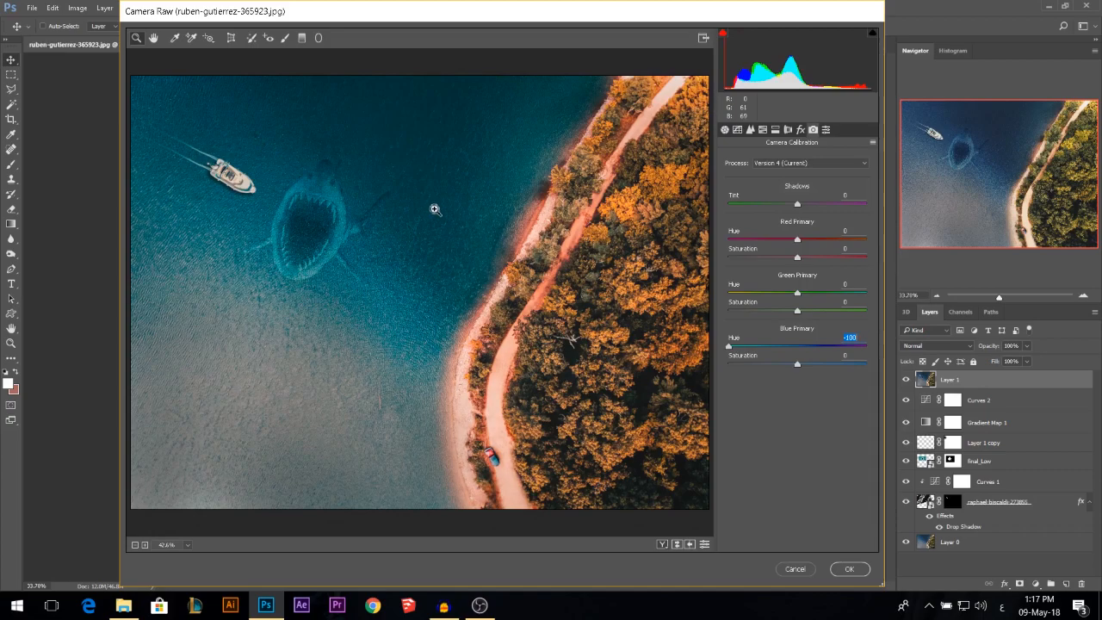
left_click_drag(727, 344, 768, 344)
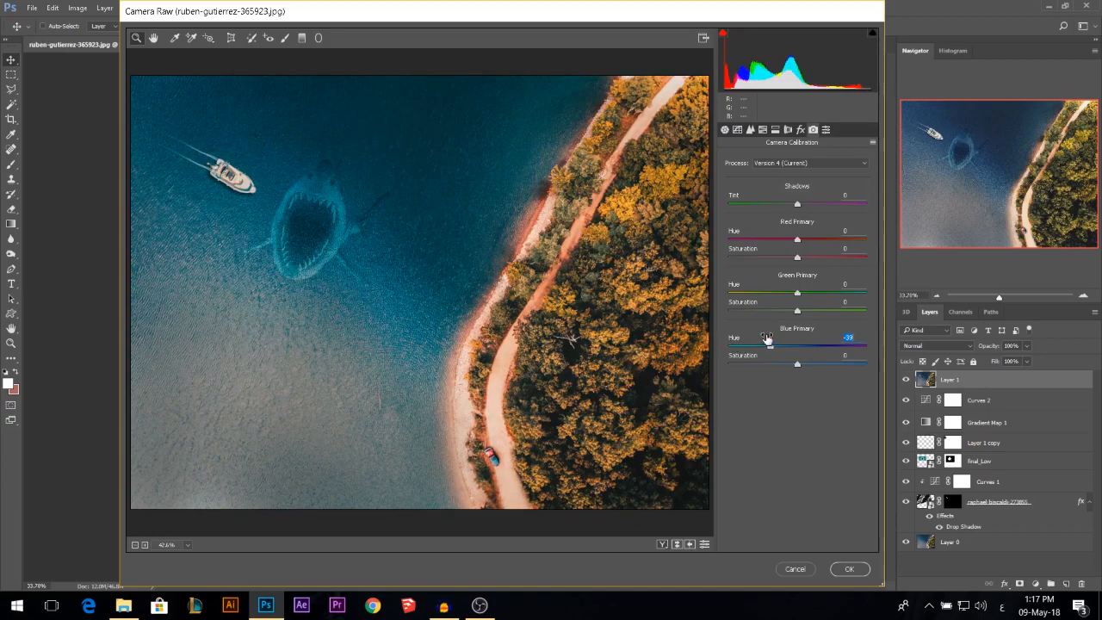
left_click_drag(795, 284, 830, 284)
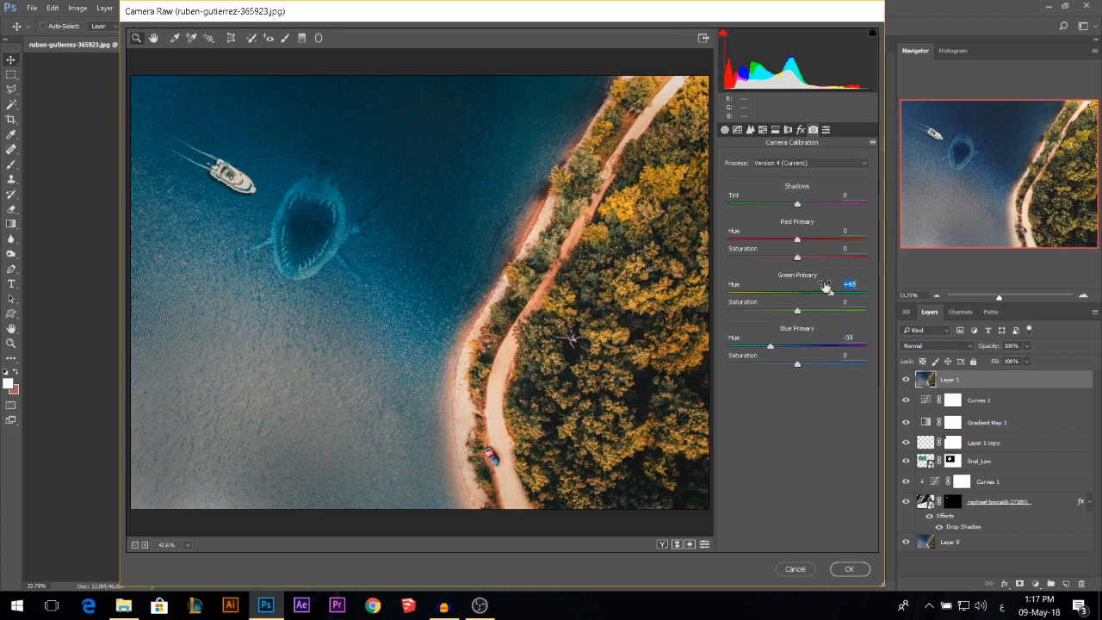
left_click_drag(826, 284, 806, 284)
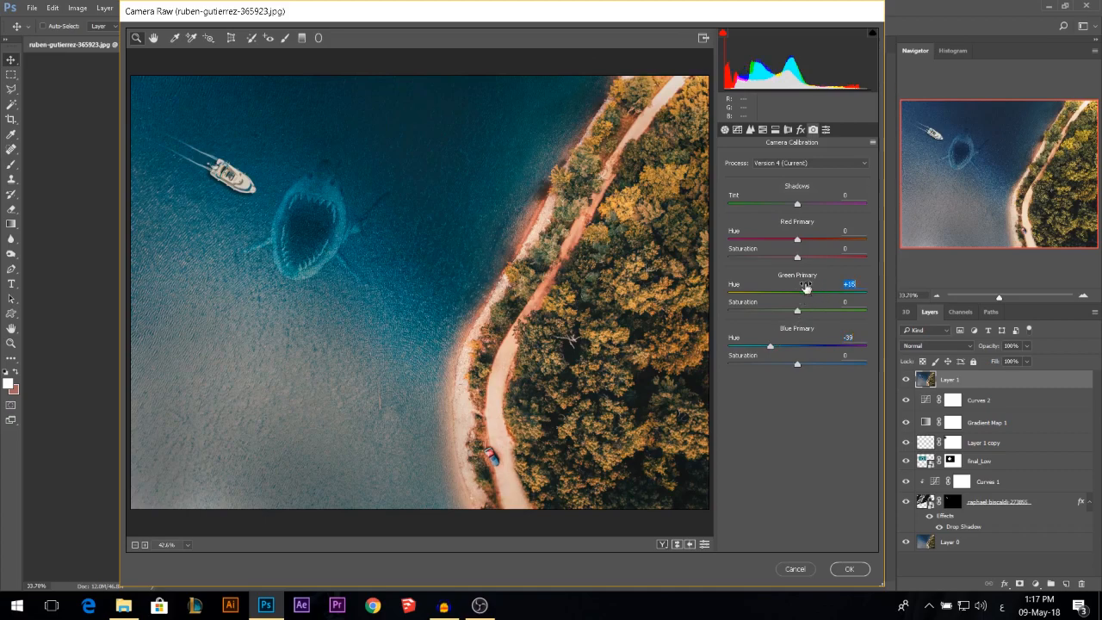
left_click(851, 568)
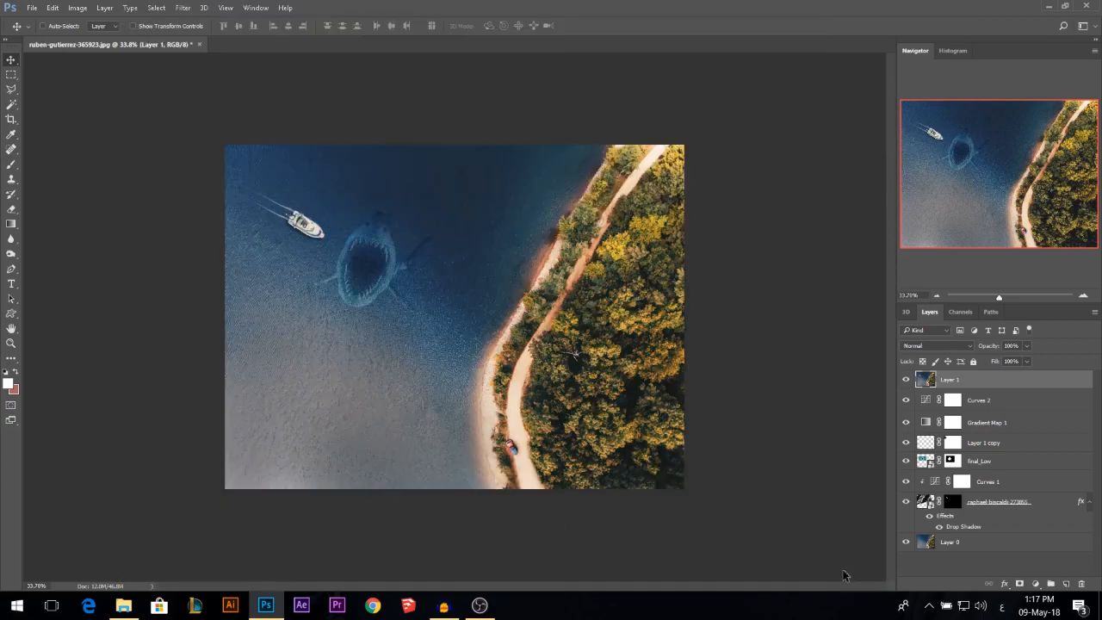